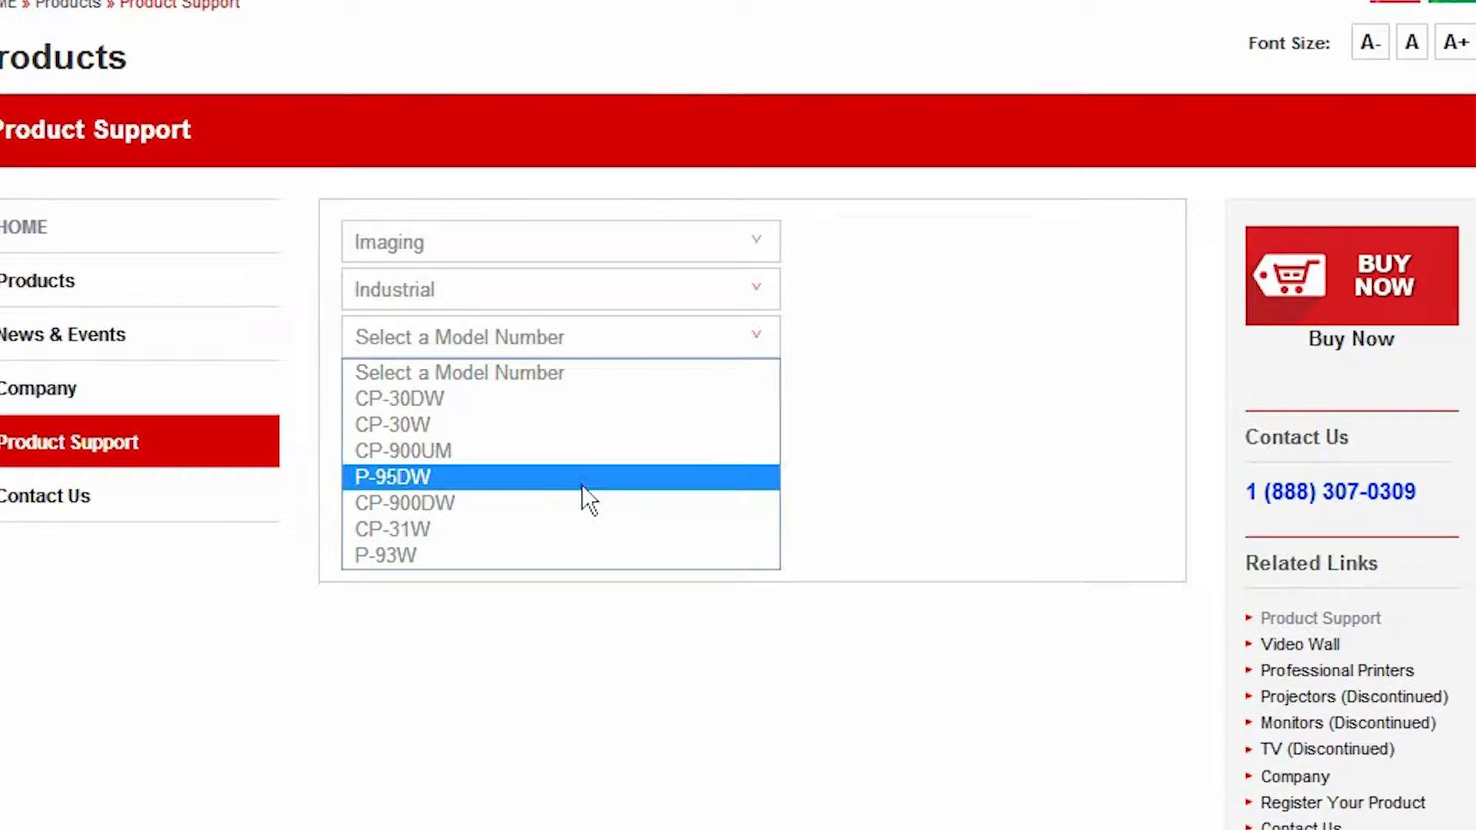
Choose P-95DW from the Model Number list on the support page
left_click(390, 477)
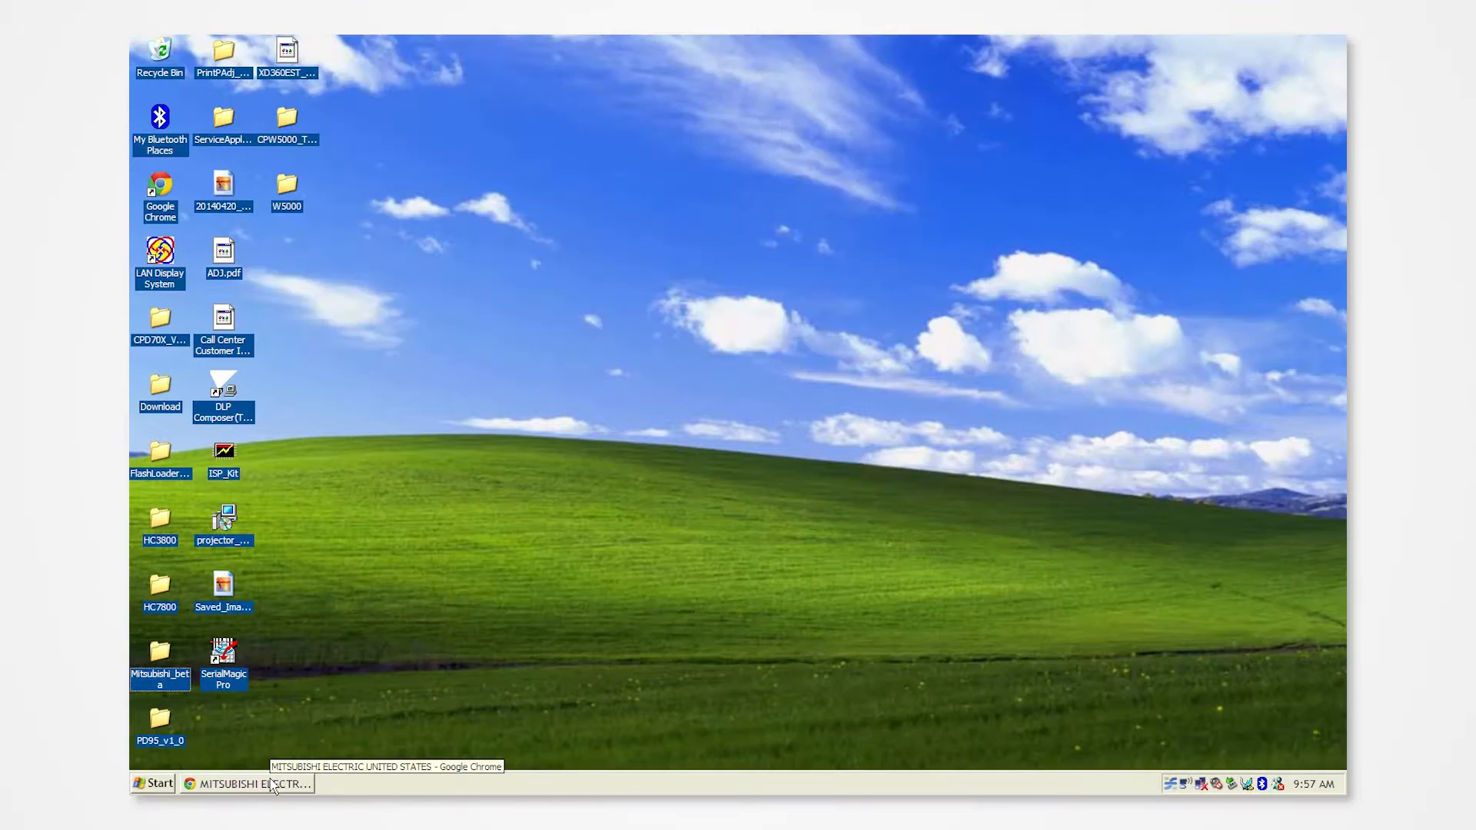
Restore Chrome and load me-vis.com, then scroll down the homepage
left_click(248, 782)
type("me-vis.com")
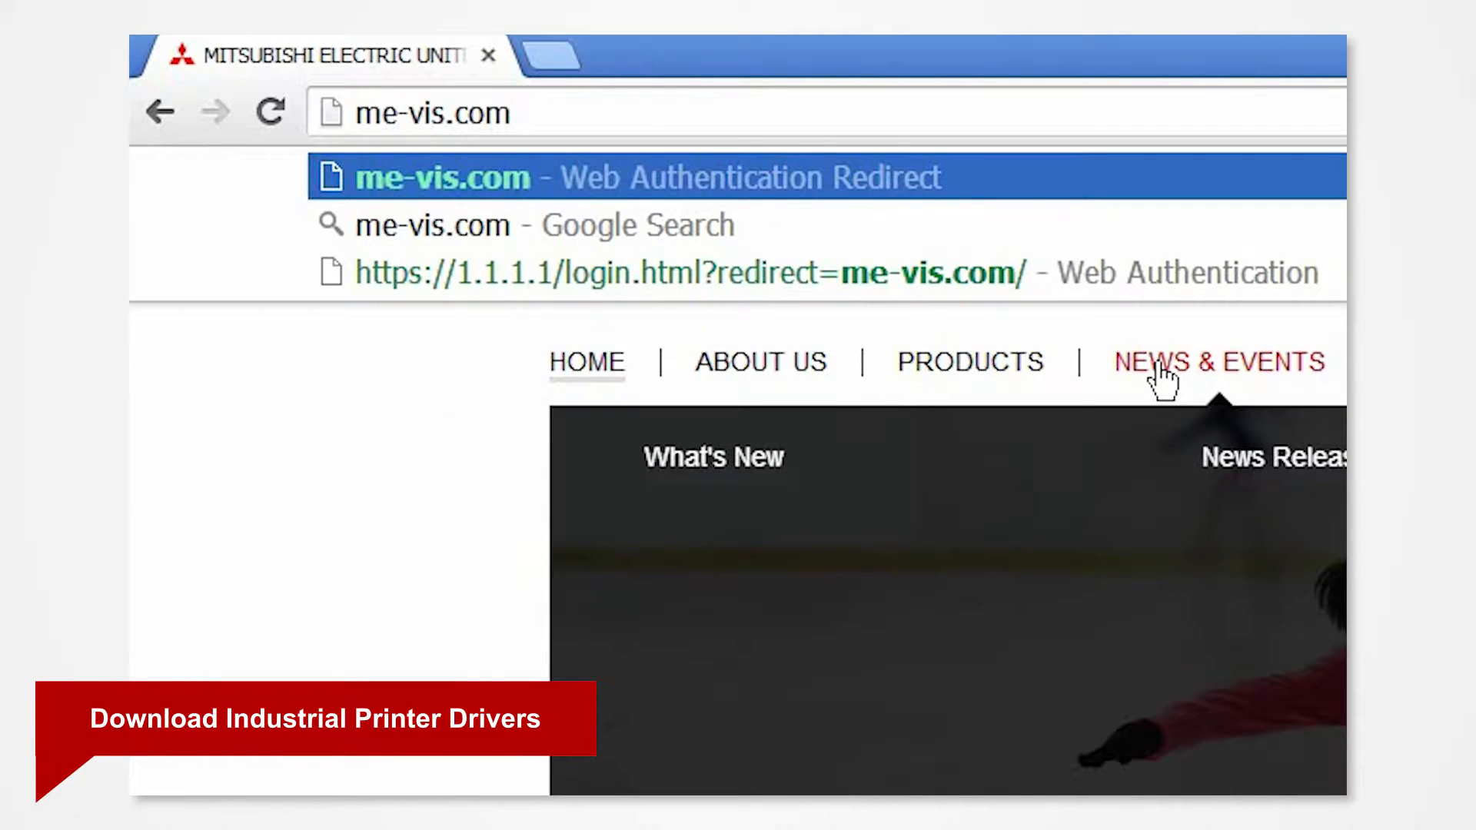
left_click(442, 177)
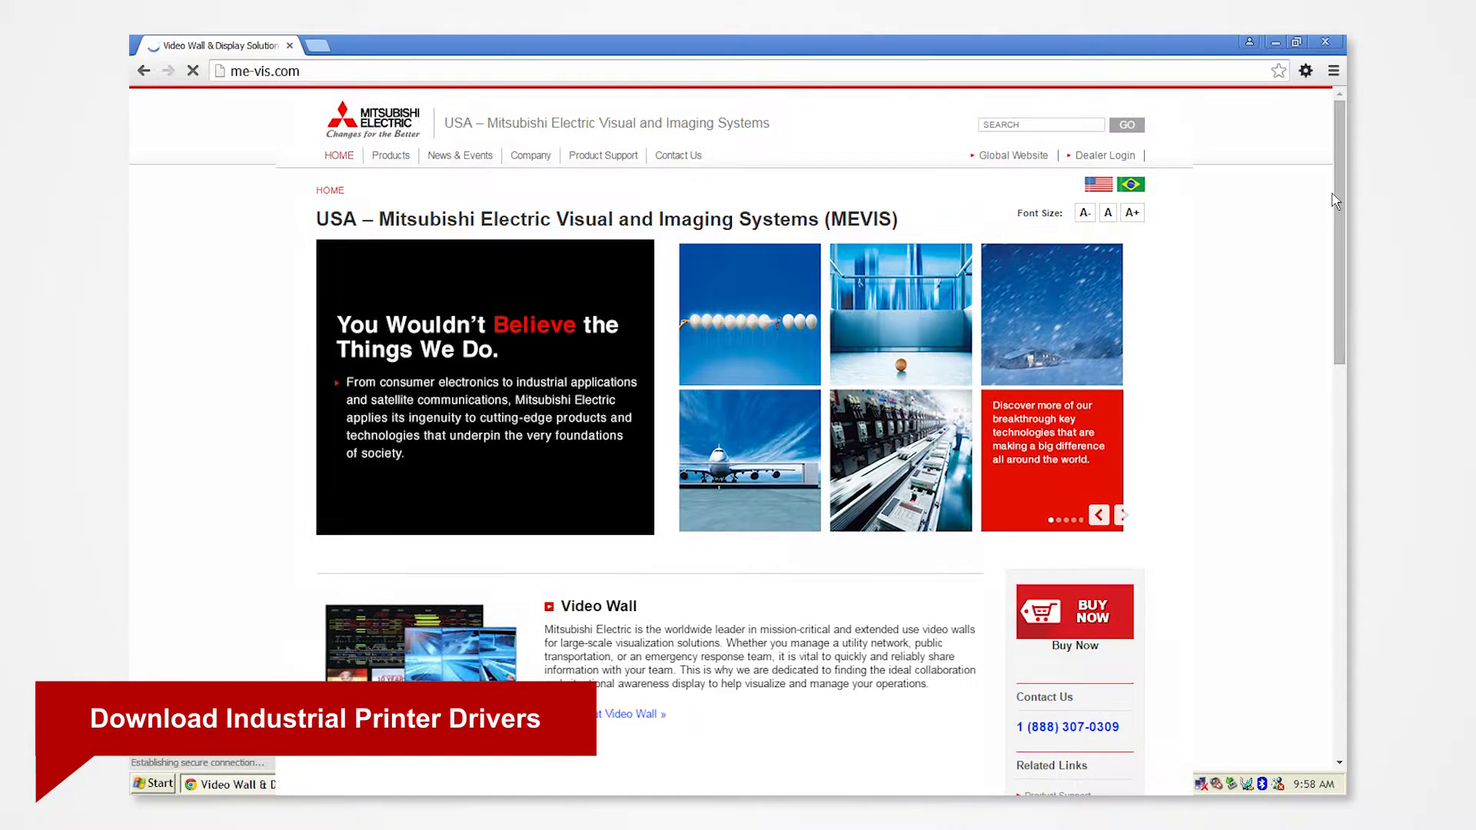
scroll("down", 3)
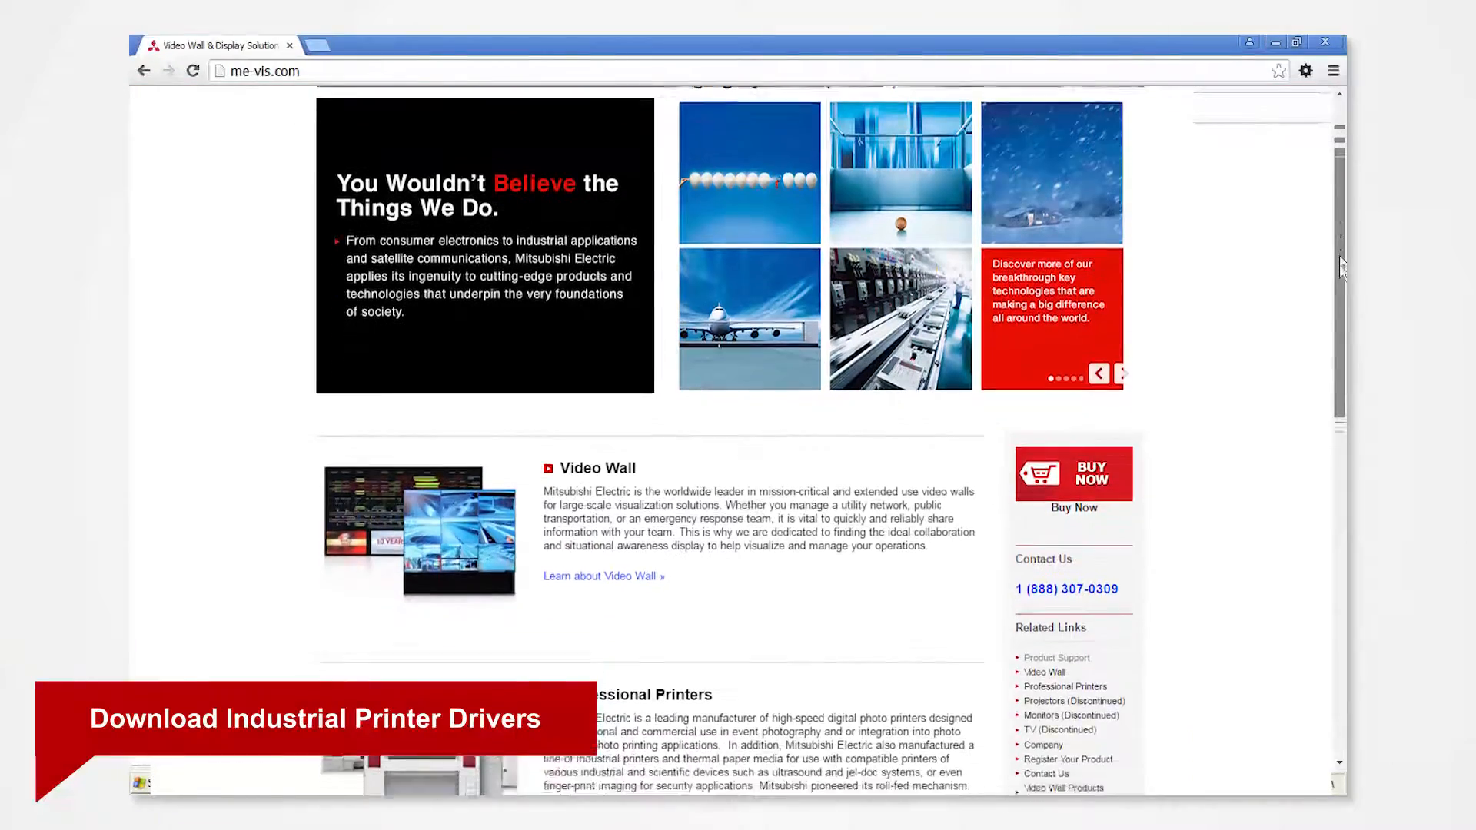
scroll("down", 3)
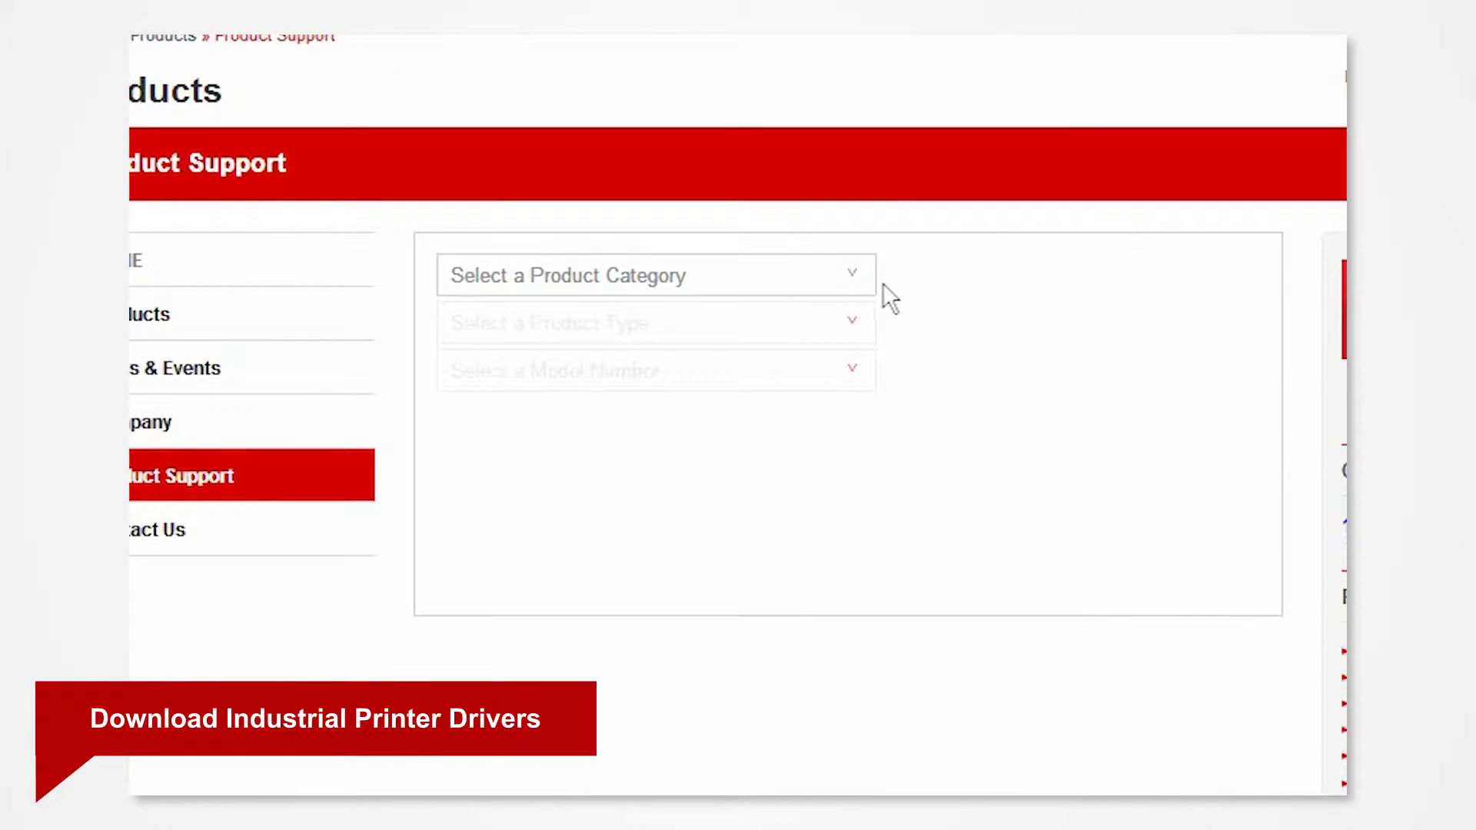
Choose Imaging as Product Category and Industrial as Product Type, then list the model numbers
left_click(655, 275)
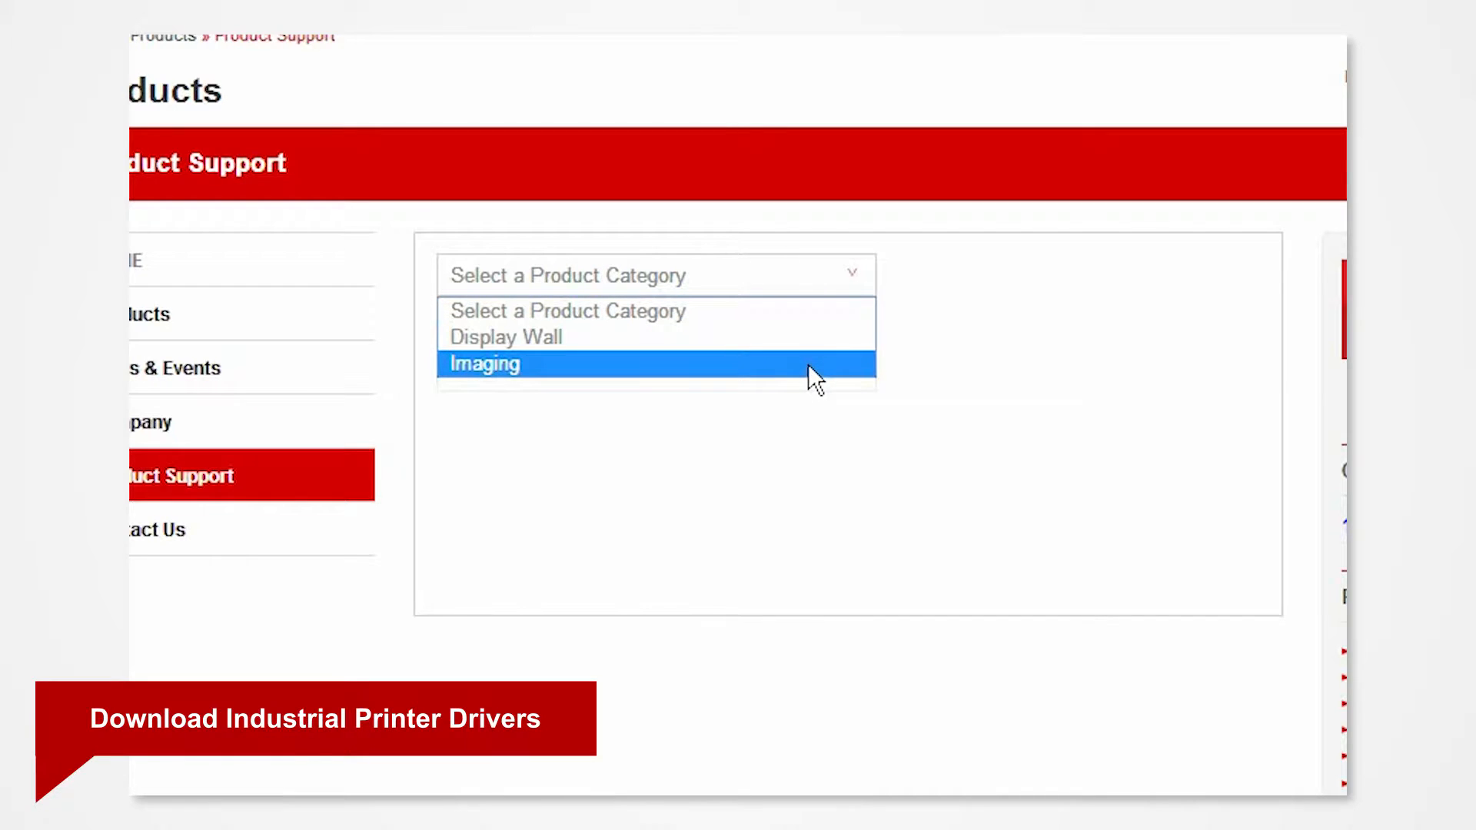
left_click(482, 364)
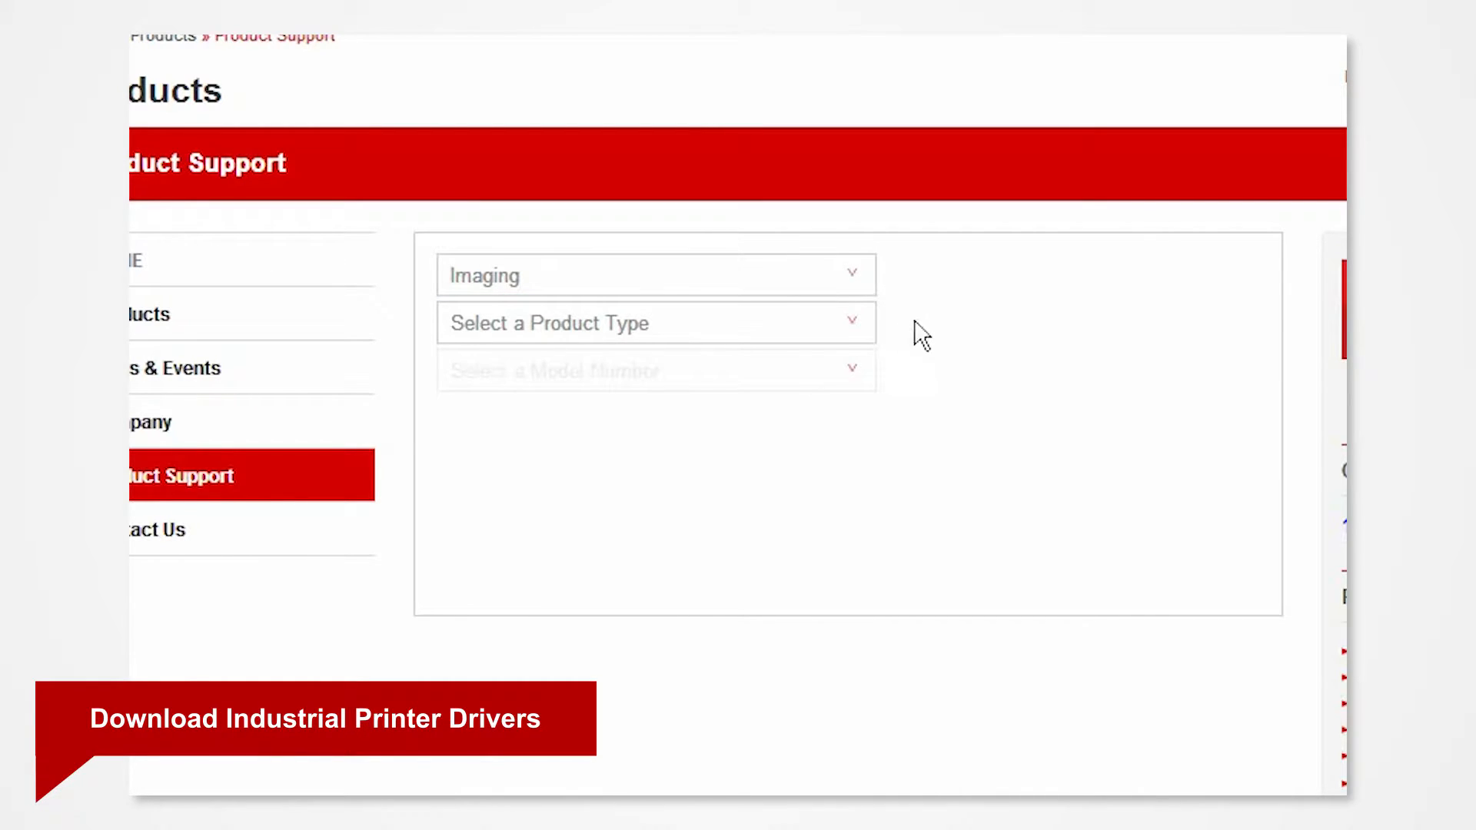
left_click(652, 322)
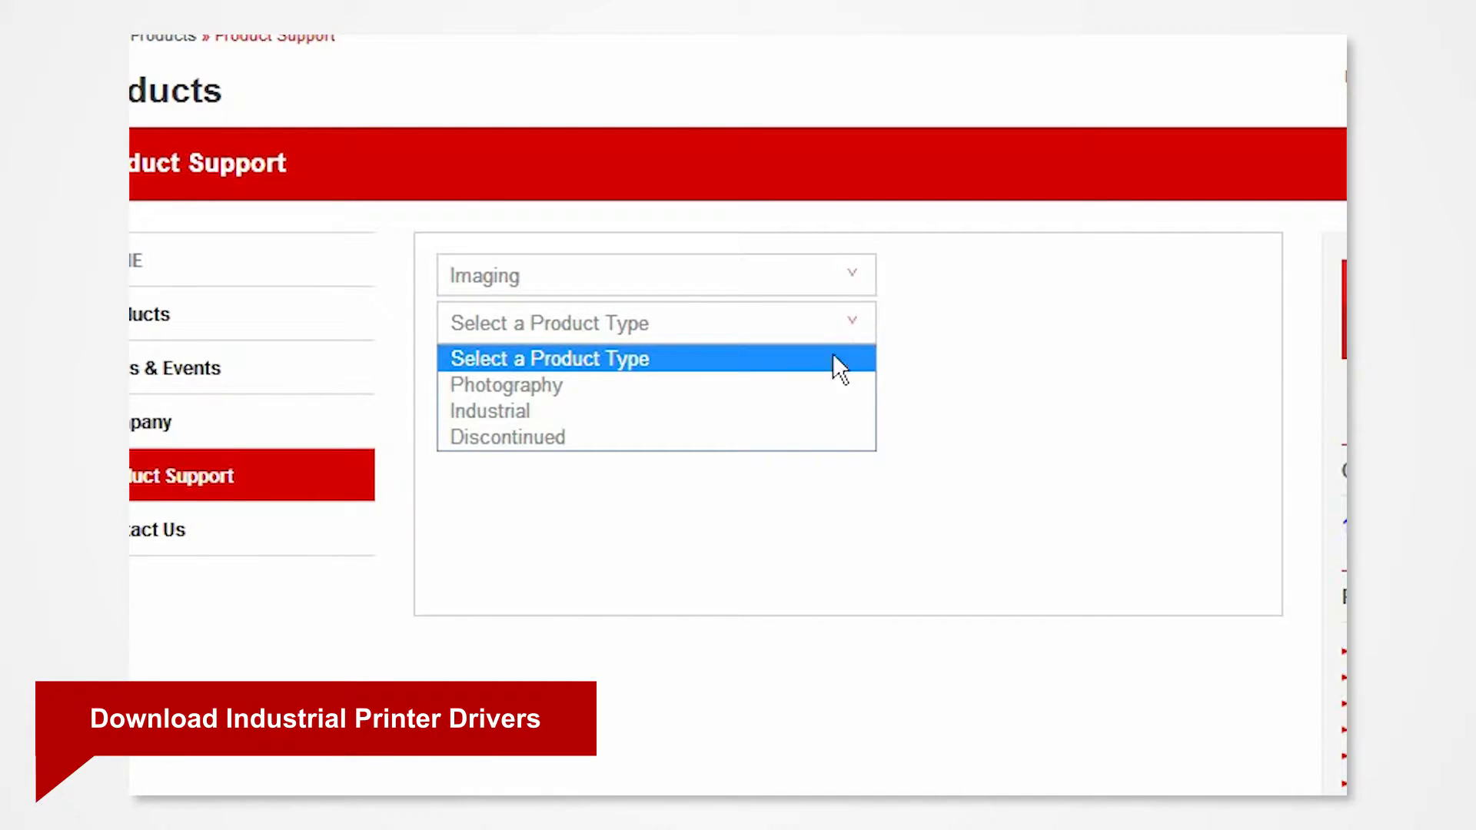
left_click(488, 412)
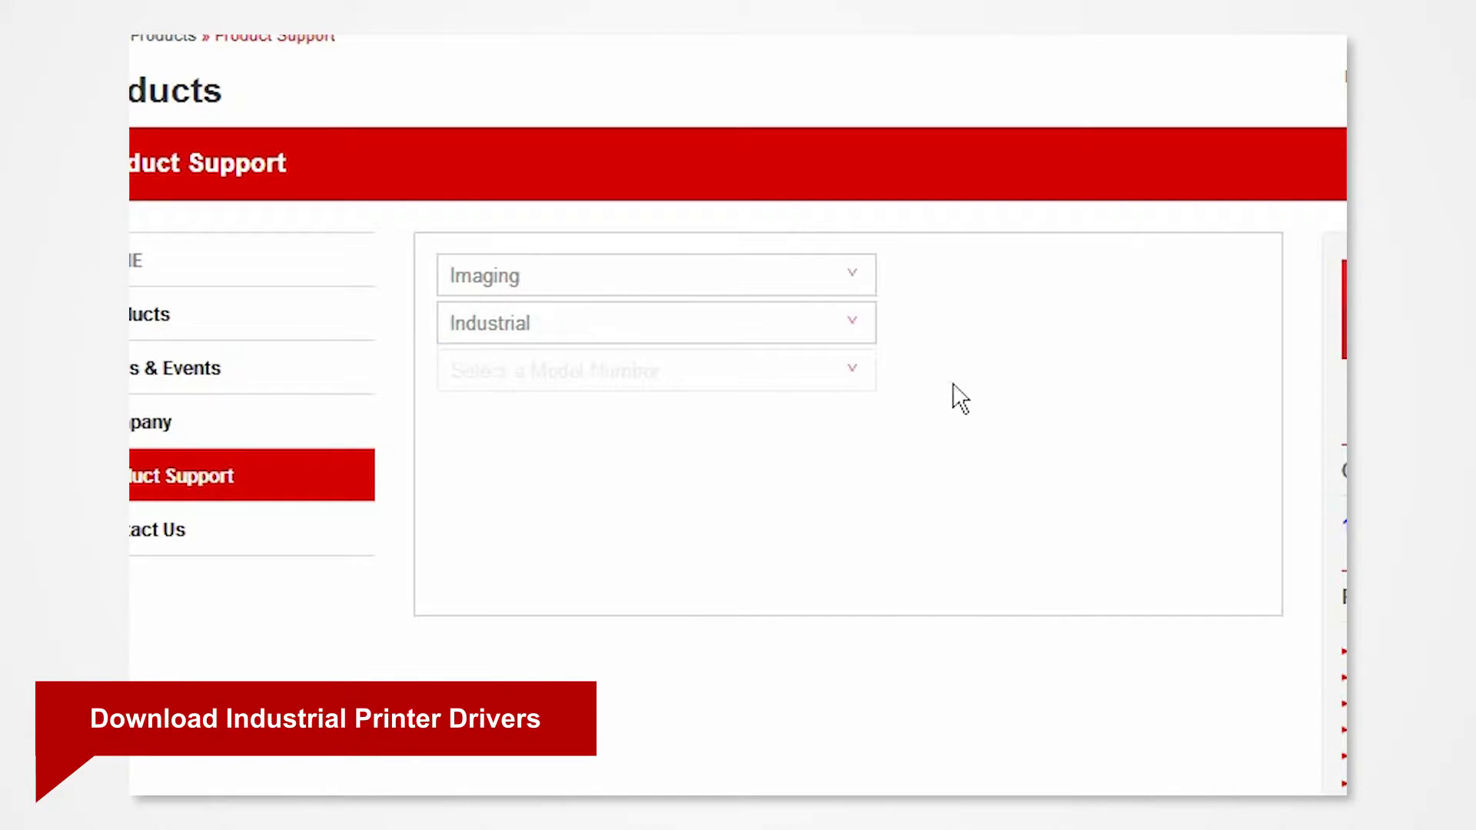
left_click(656, 370)
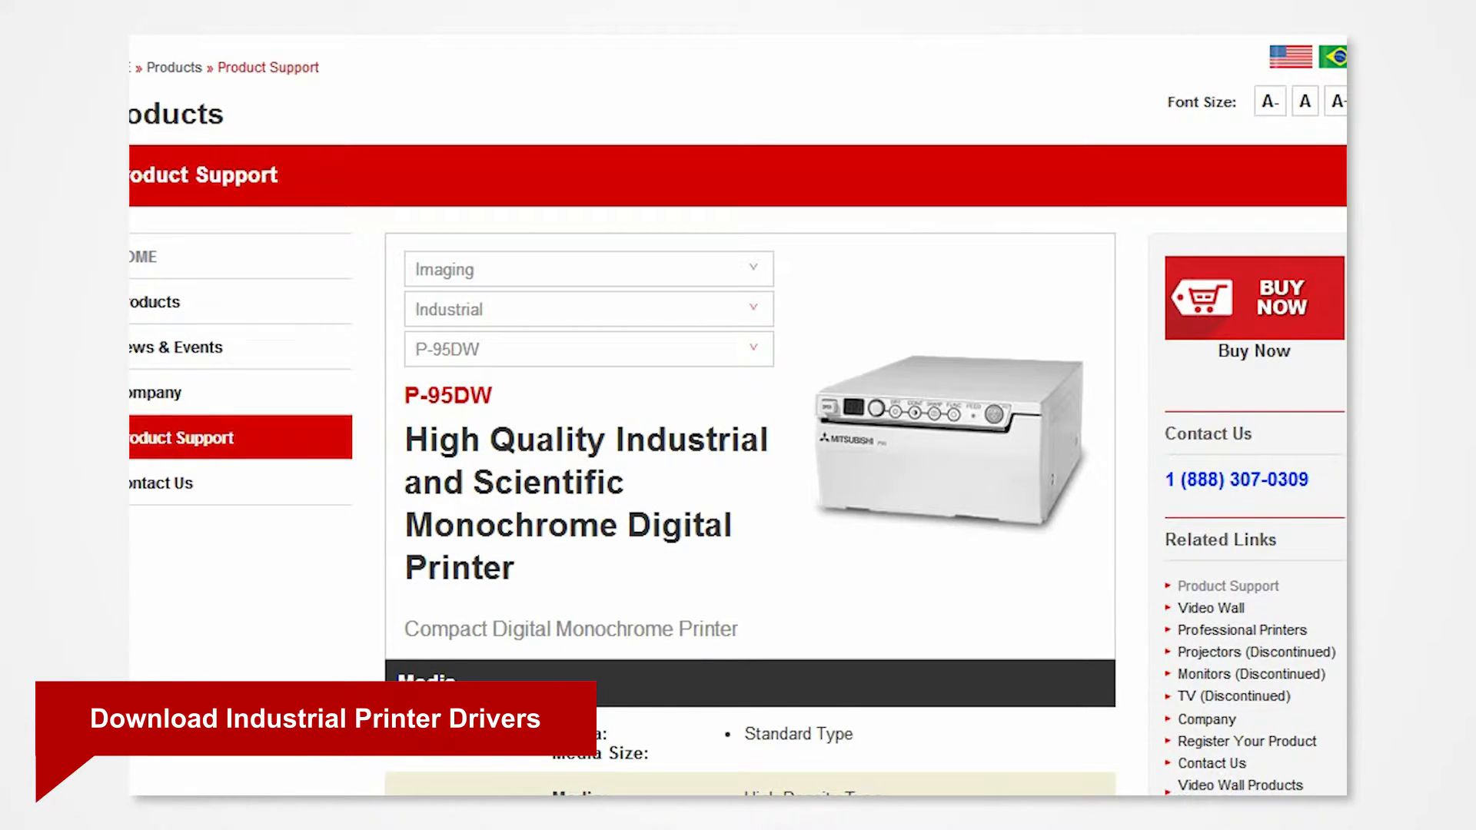
Save the Windows XP driver link as the PD95_v1_0 zip via Save link as
scroll("down", 3)
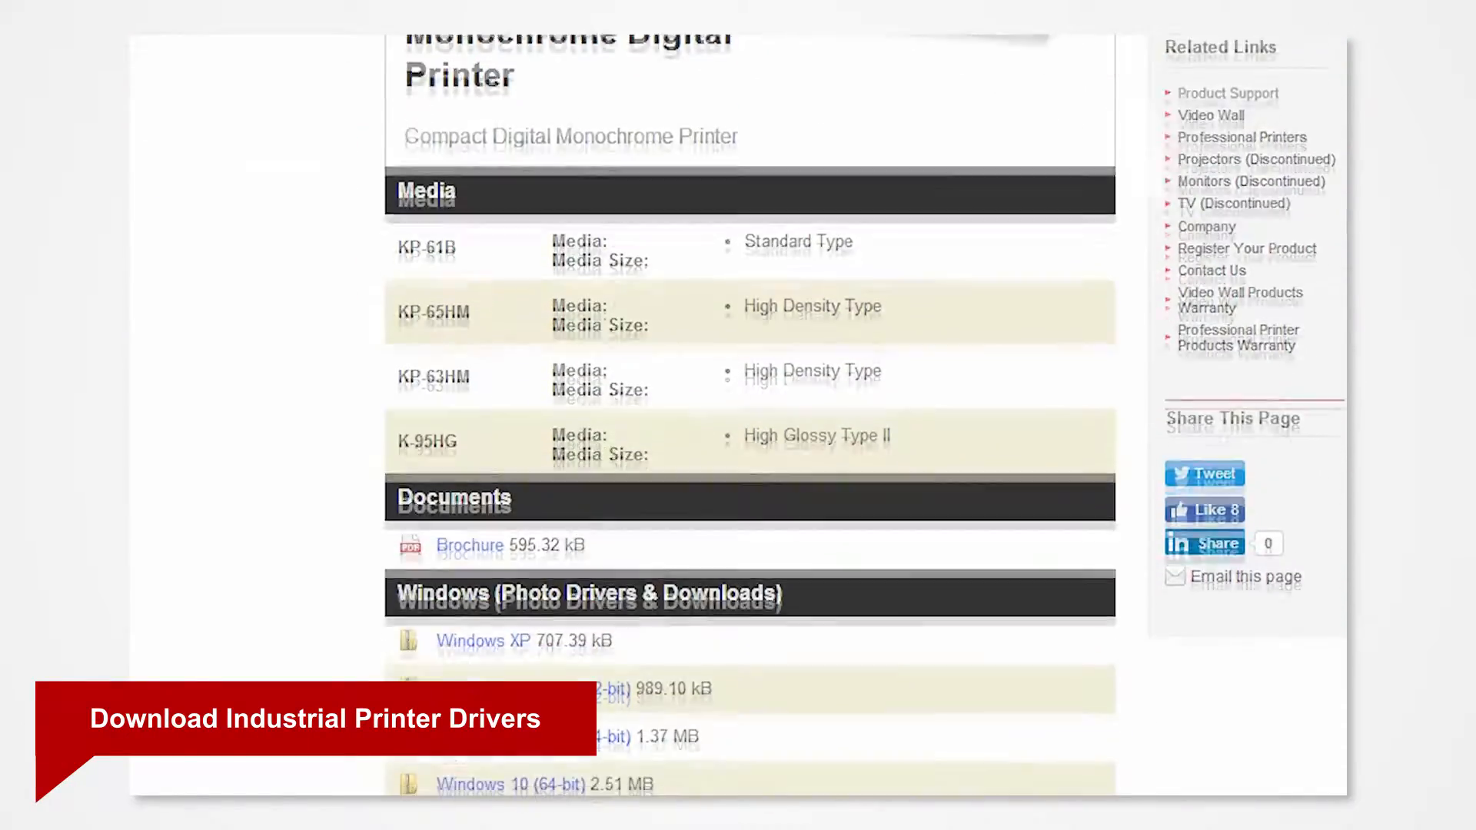
scroll("down", 3)
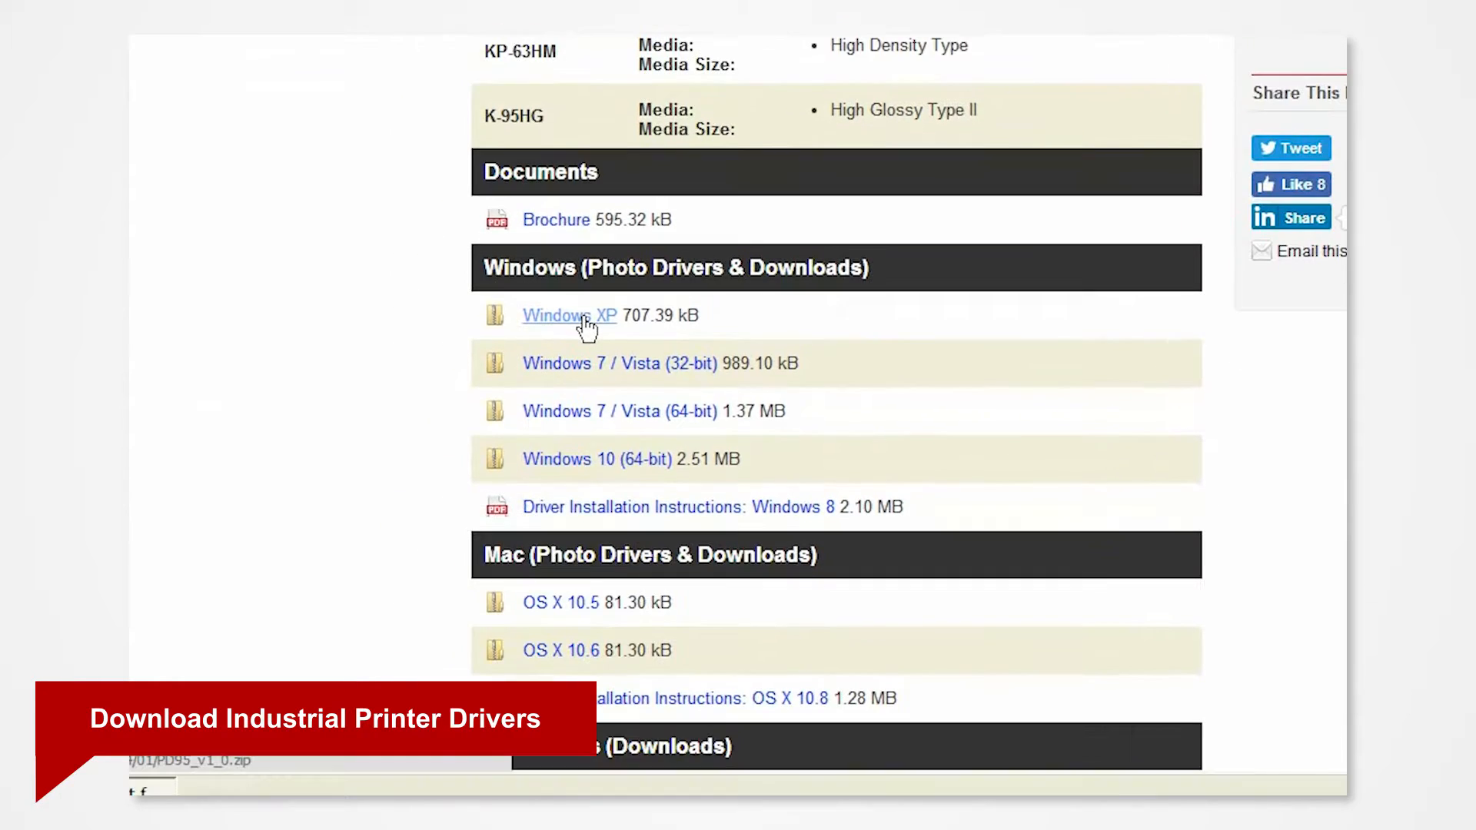
right_click(569, 316)
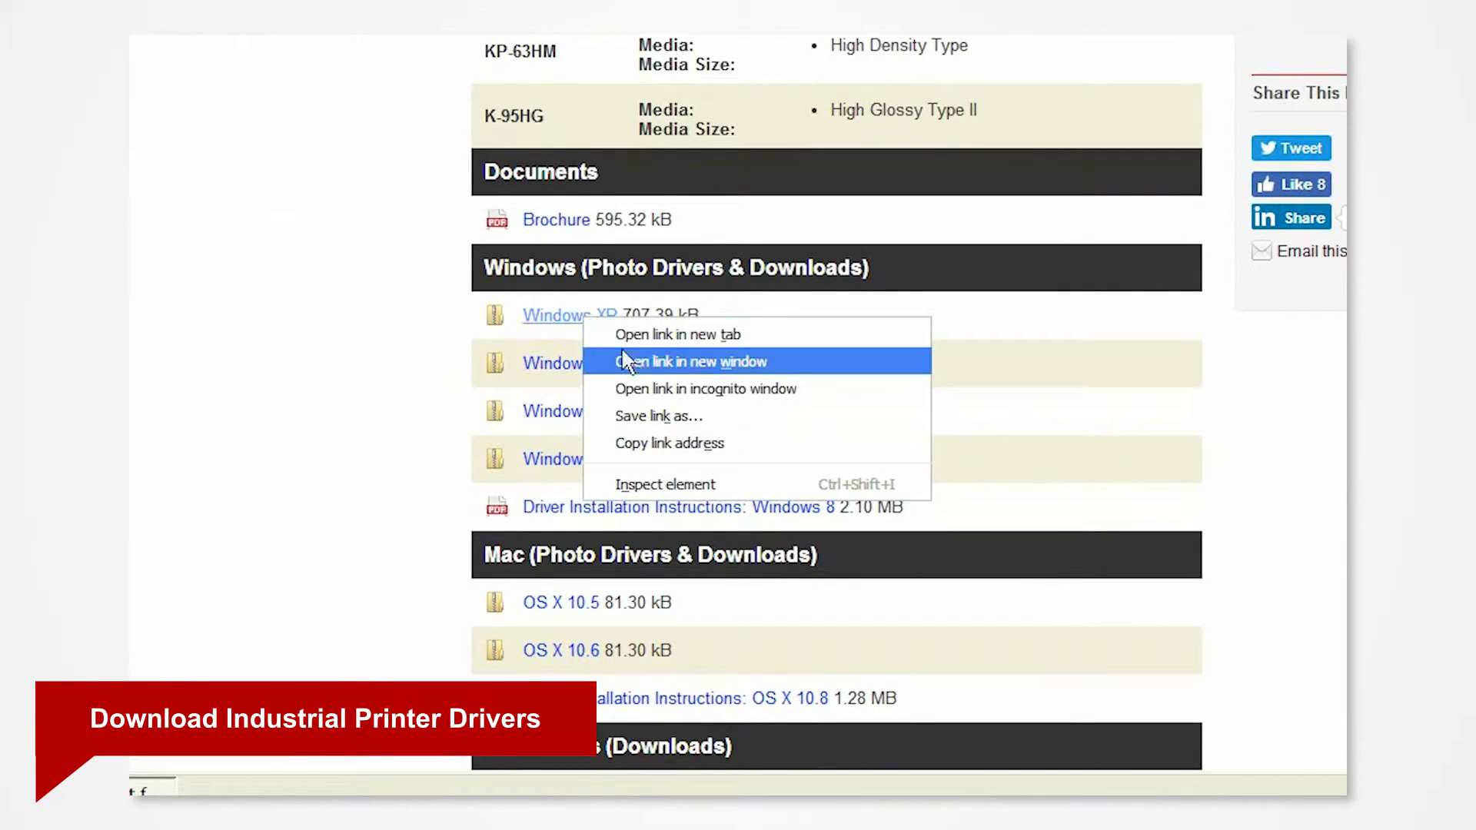
mouse_move(660, 417)
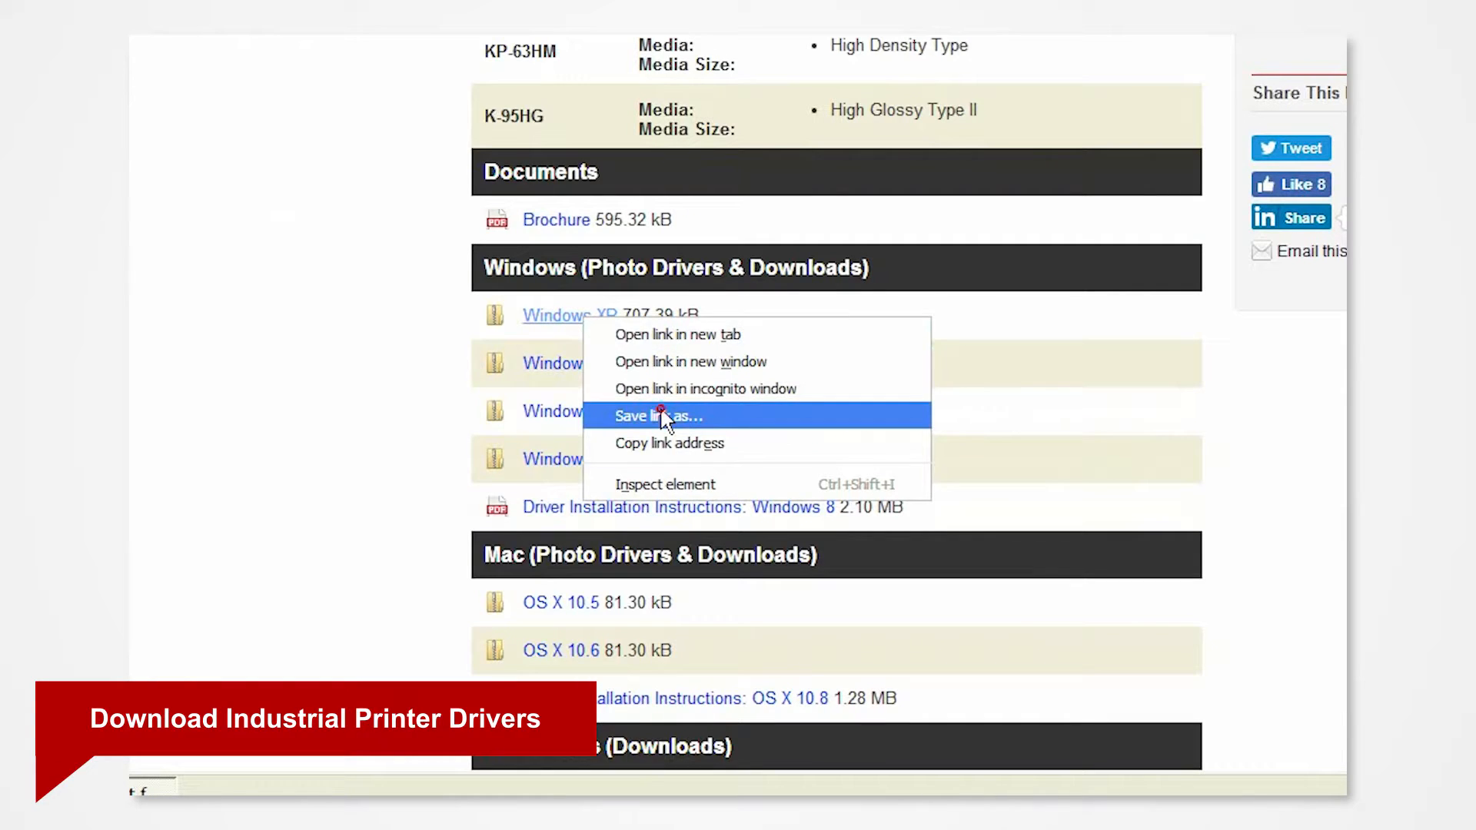
left_click(657, 417)
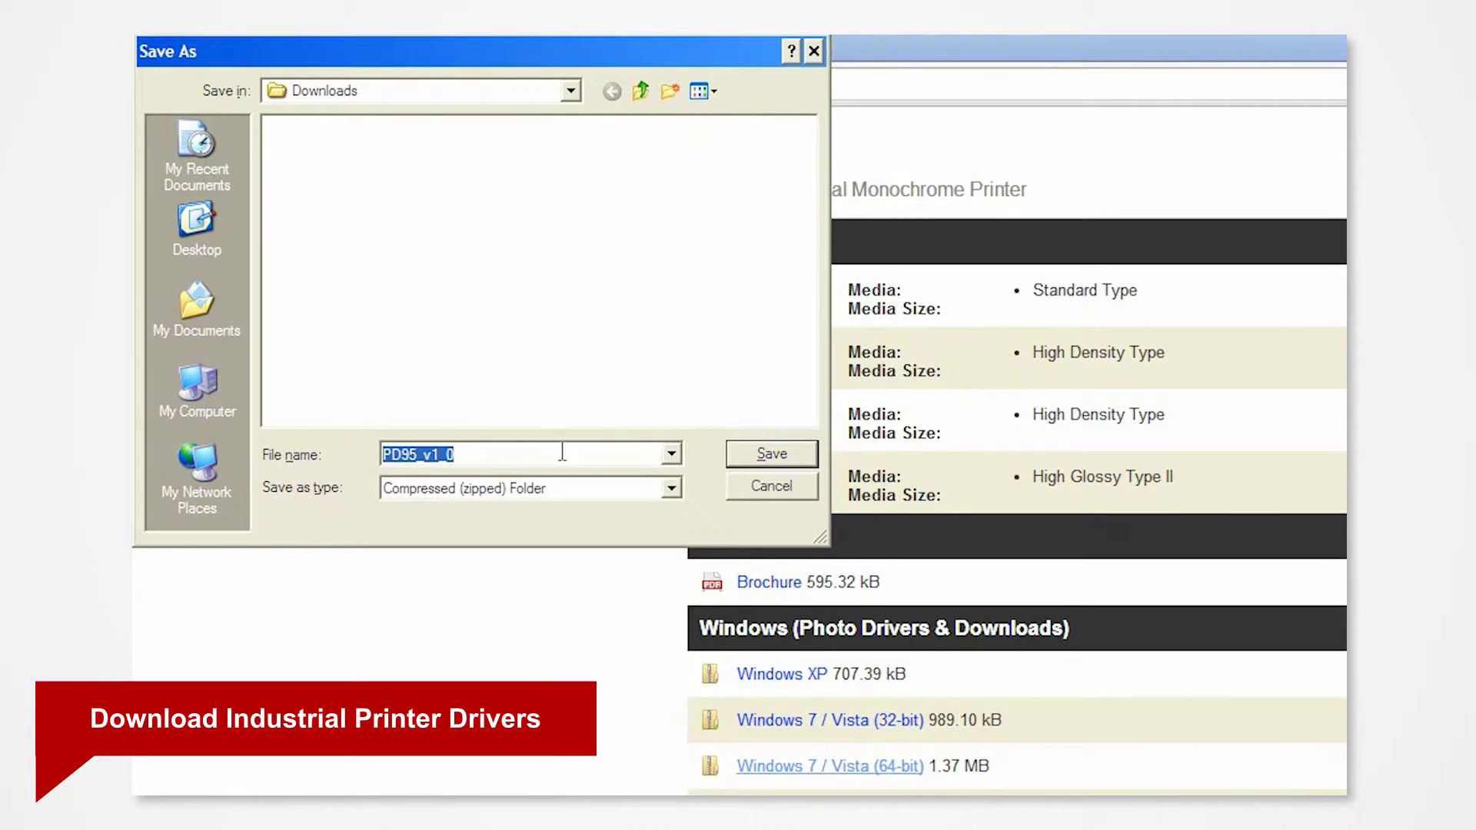
left_click(195, 226)
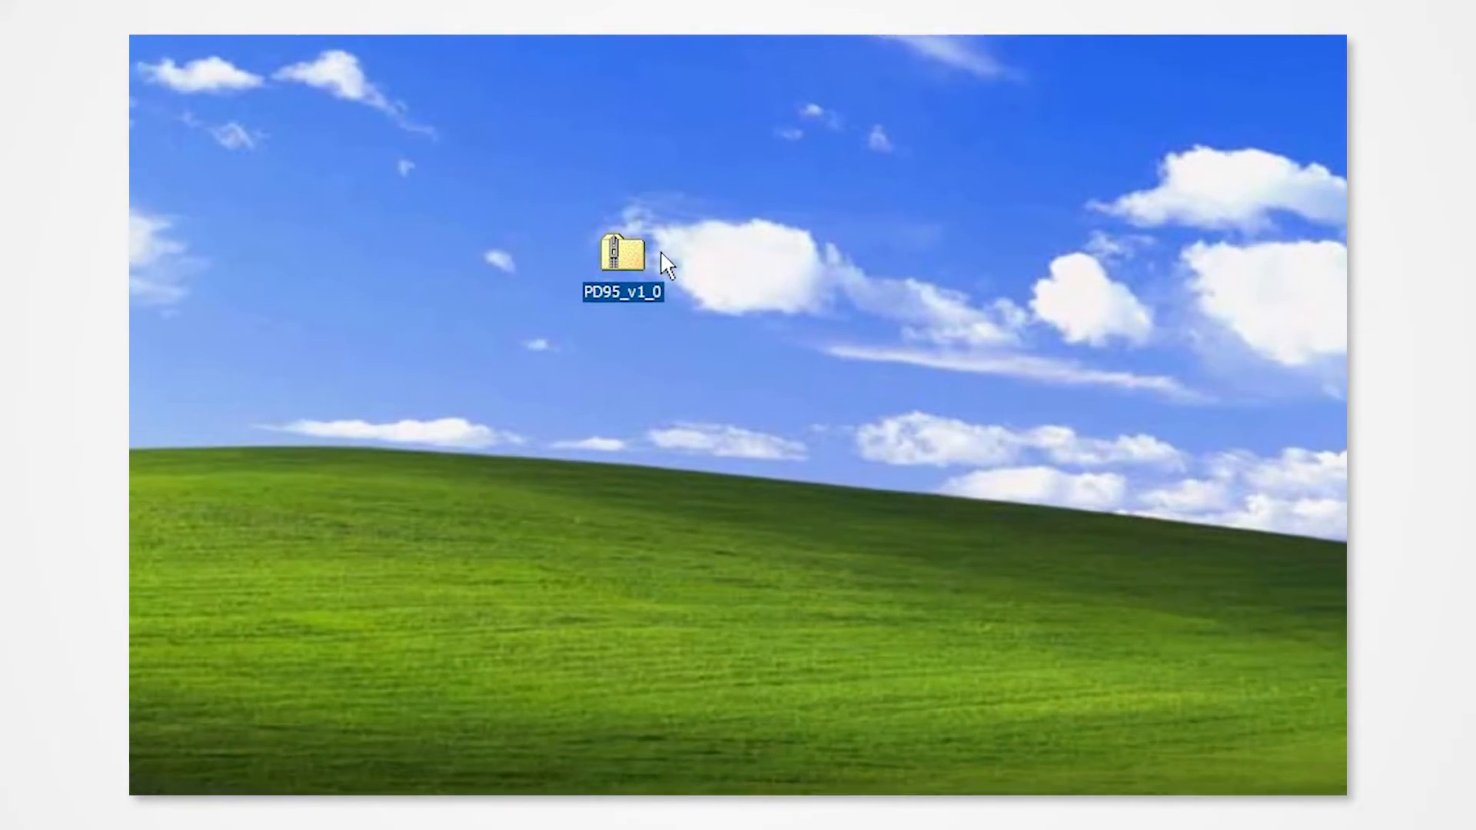
Extract All from the PD95_v1_0 zip and place the extracted folder beside it on the desktop
right_click(621, 254)
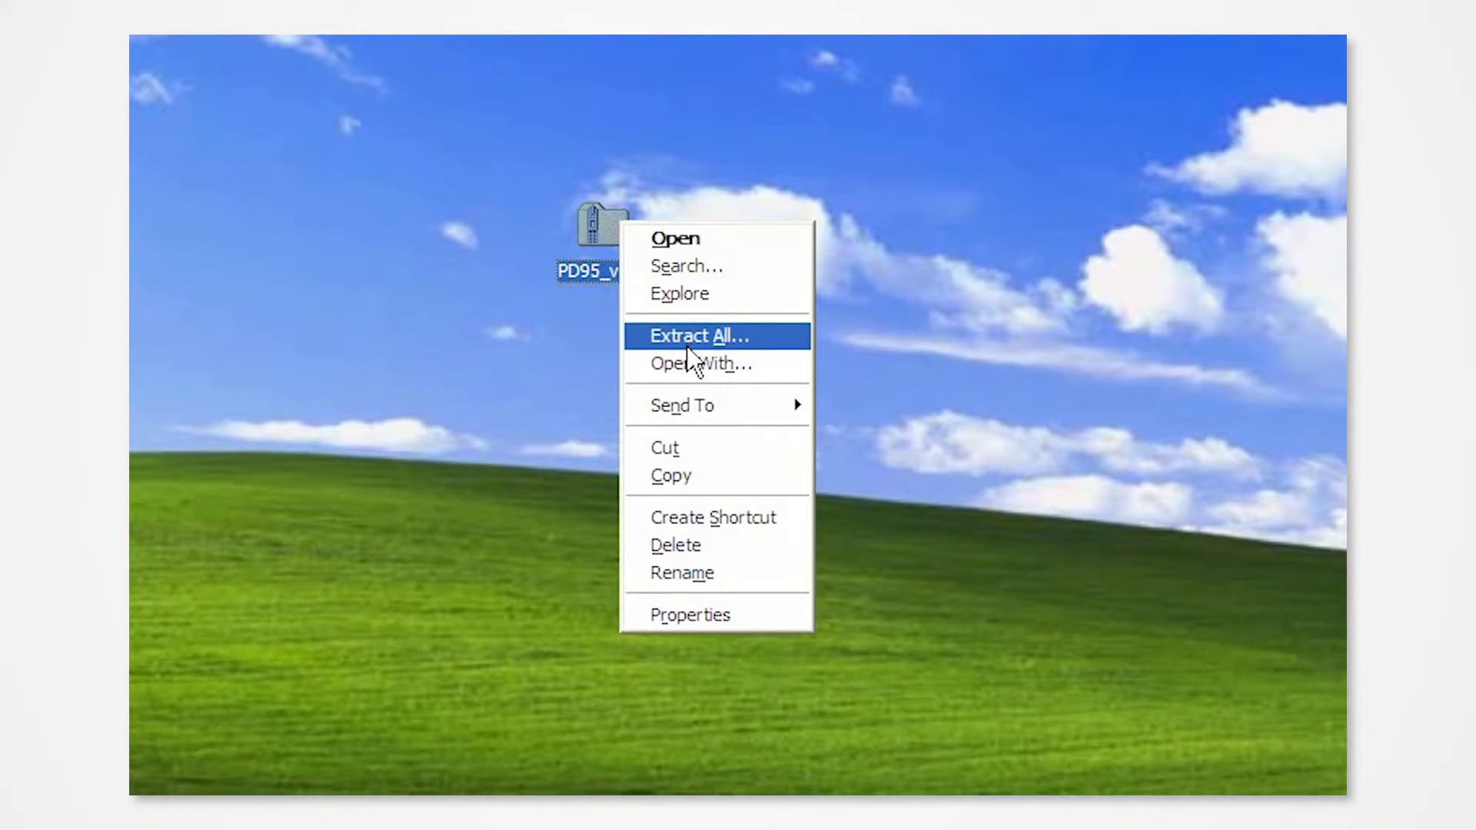
left_click(701, 336)
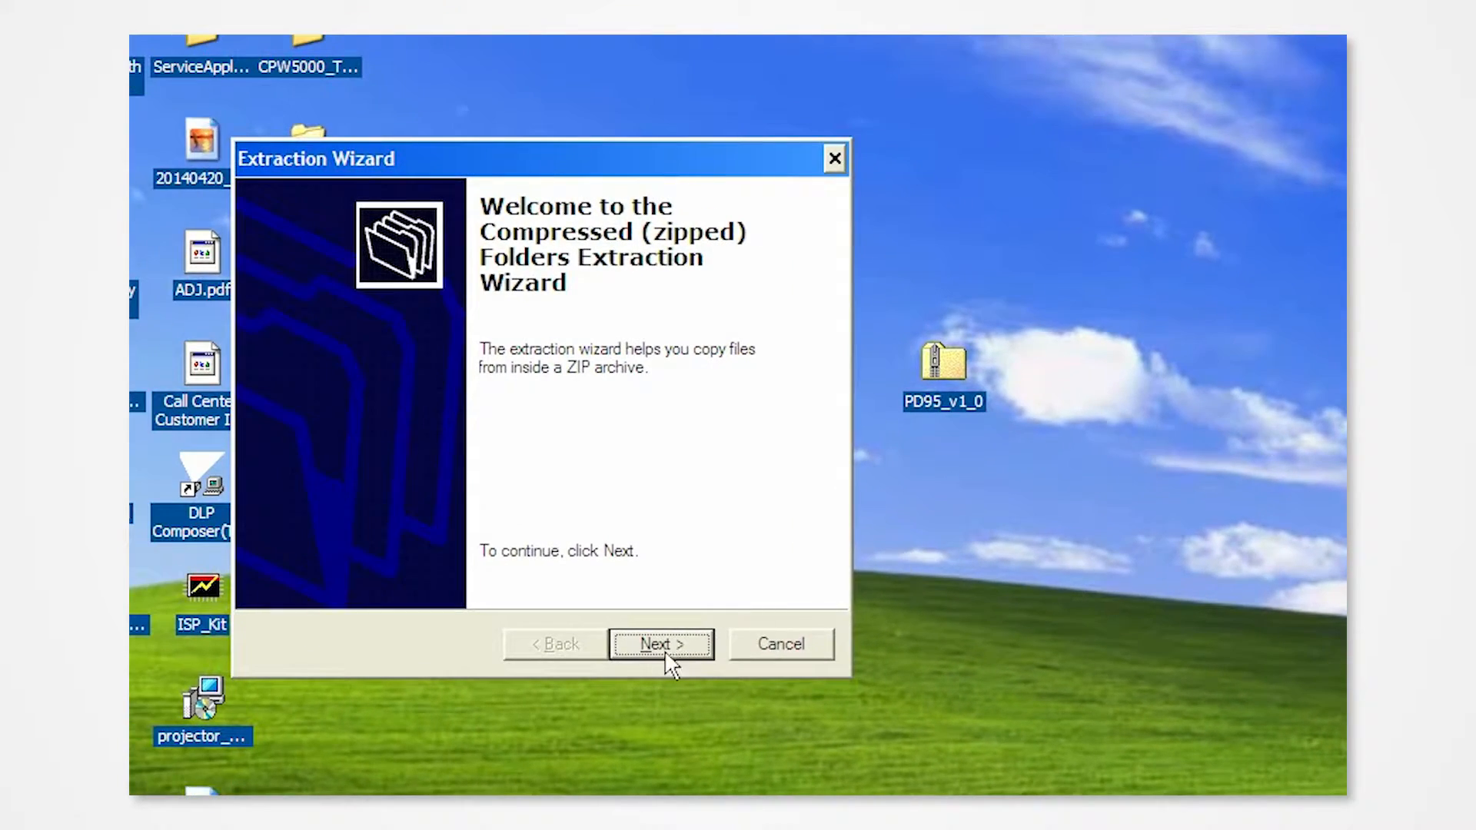
left_click(660, 644)
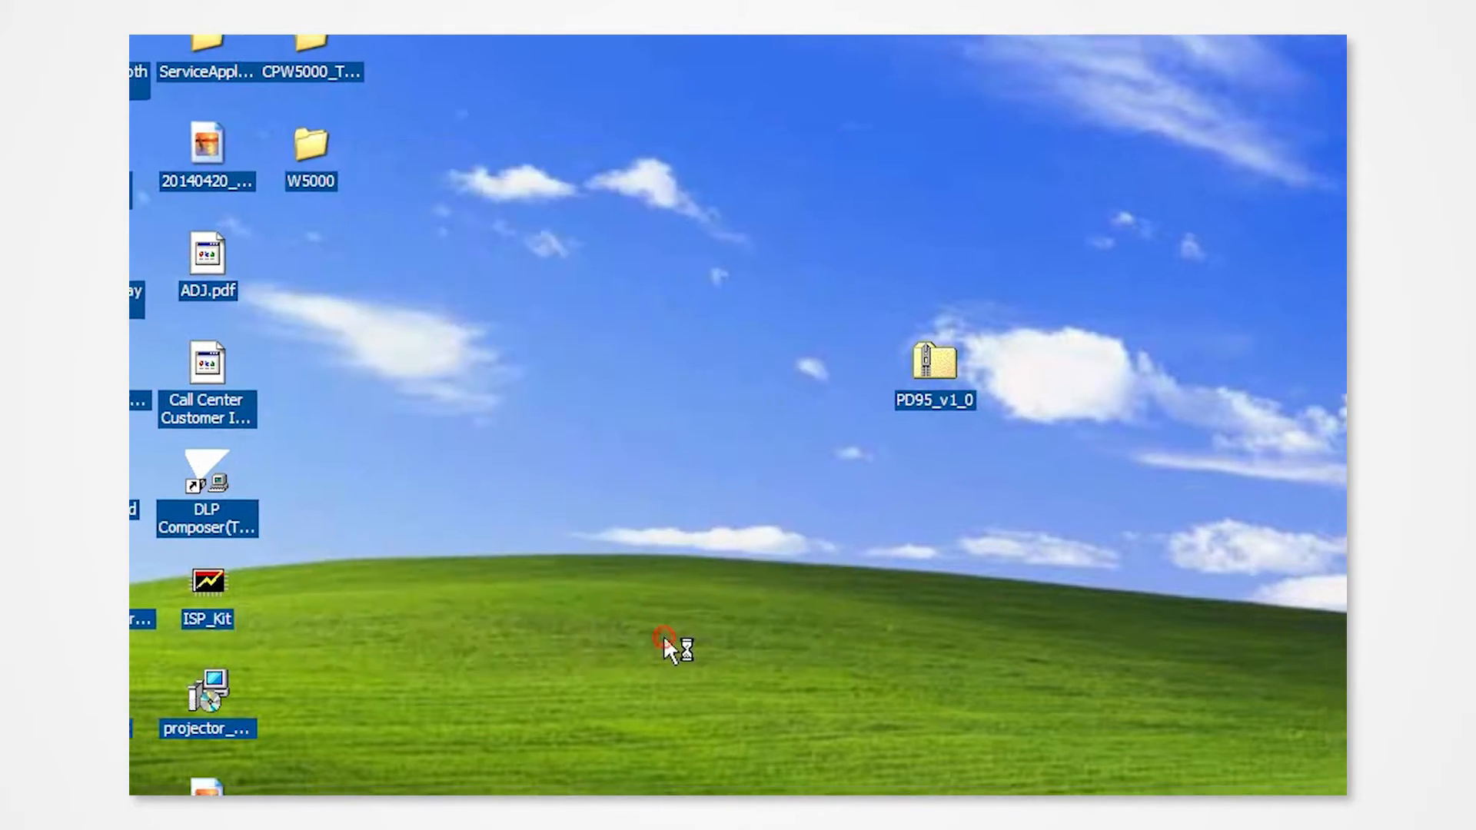
double_click(933, 363)
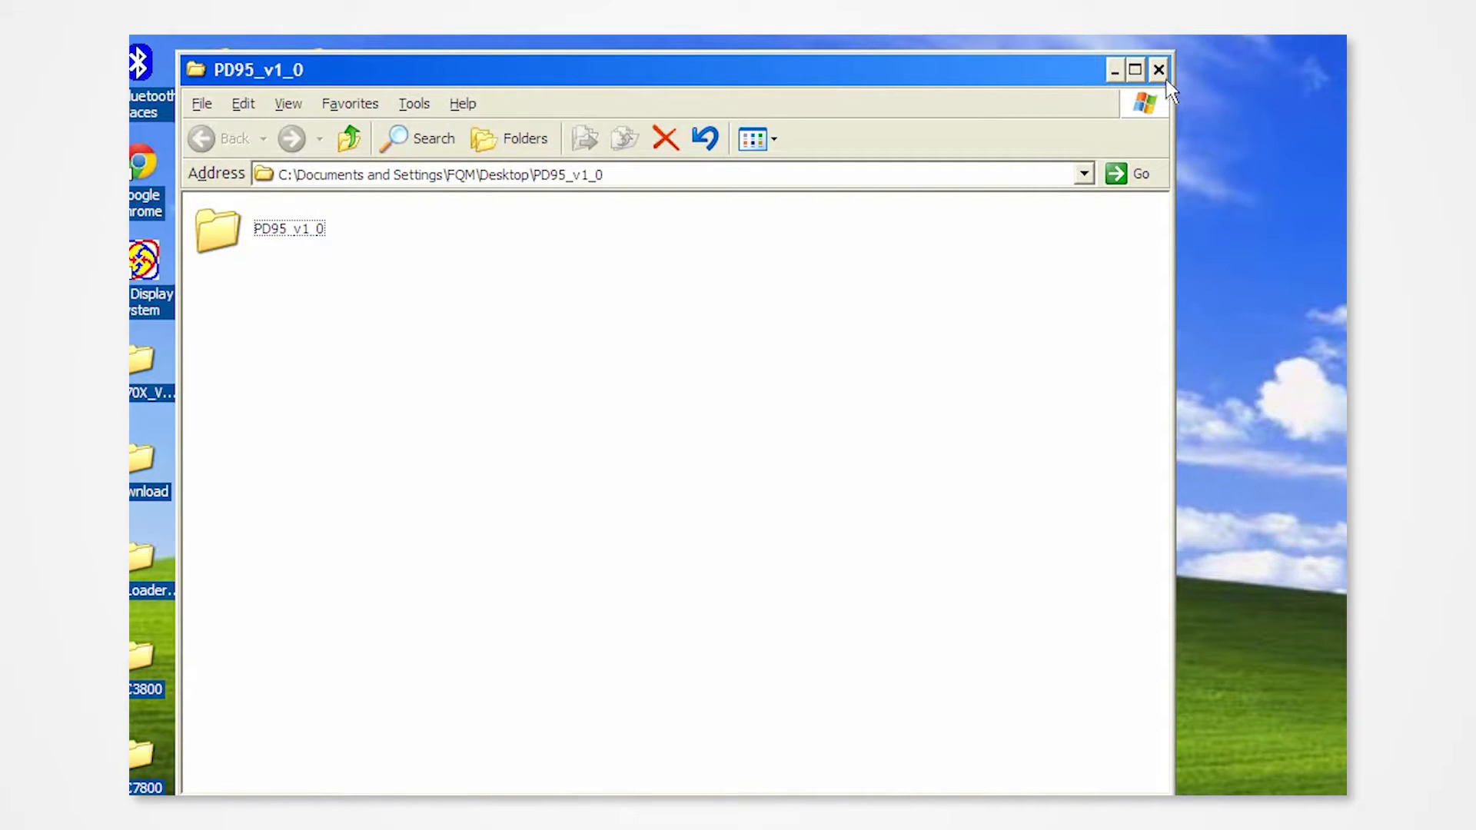
left_click(1159, 69)
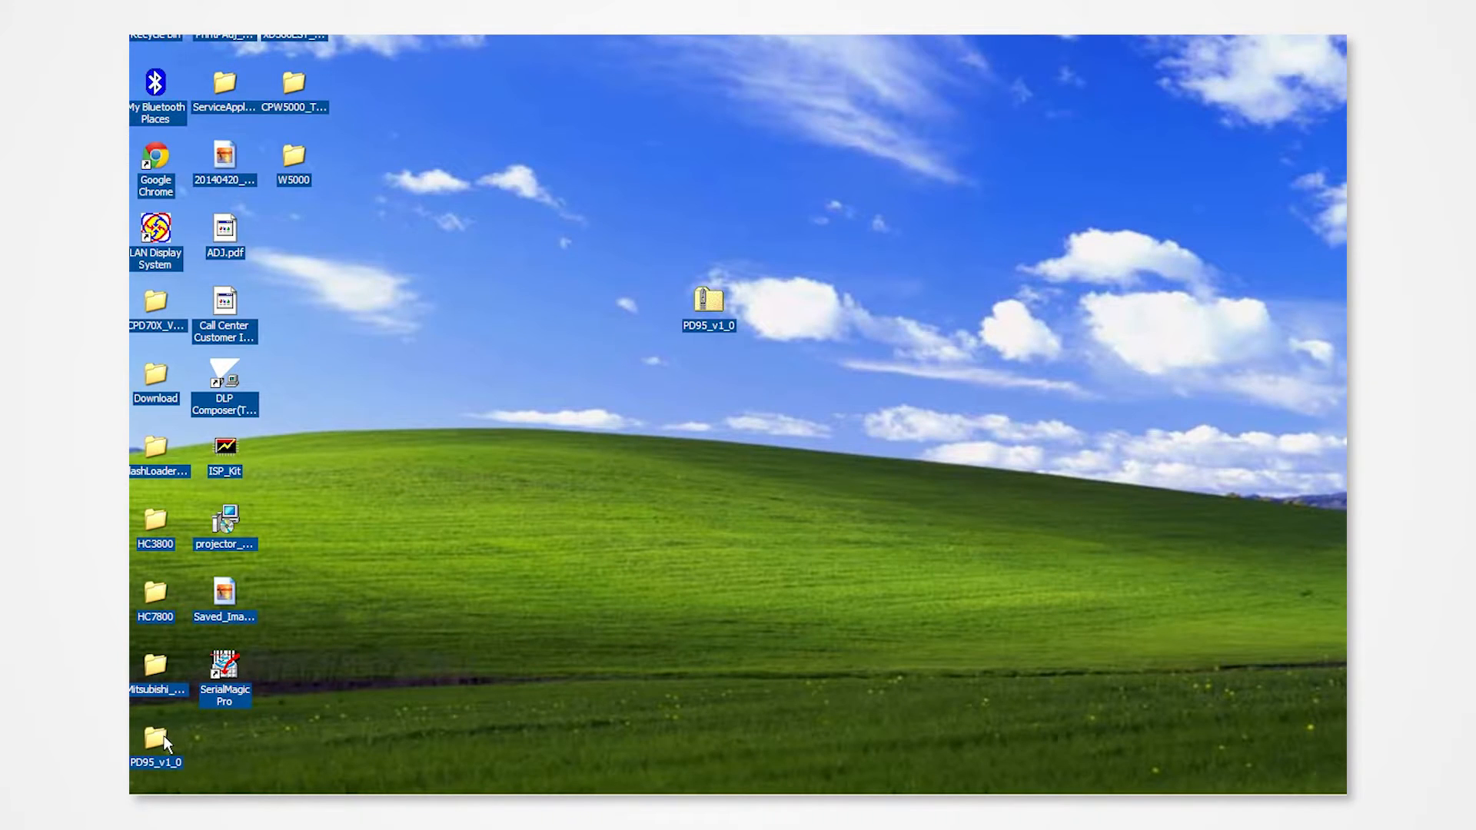
left_click_drag(155, 744, 776, 310)
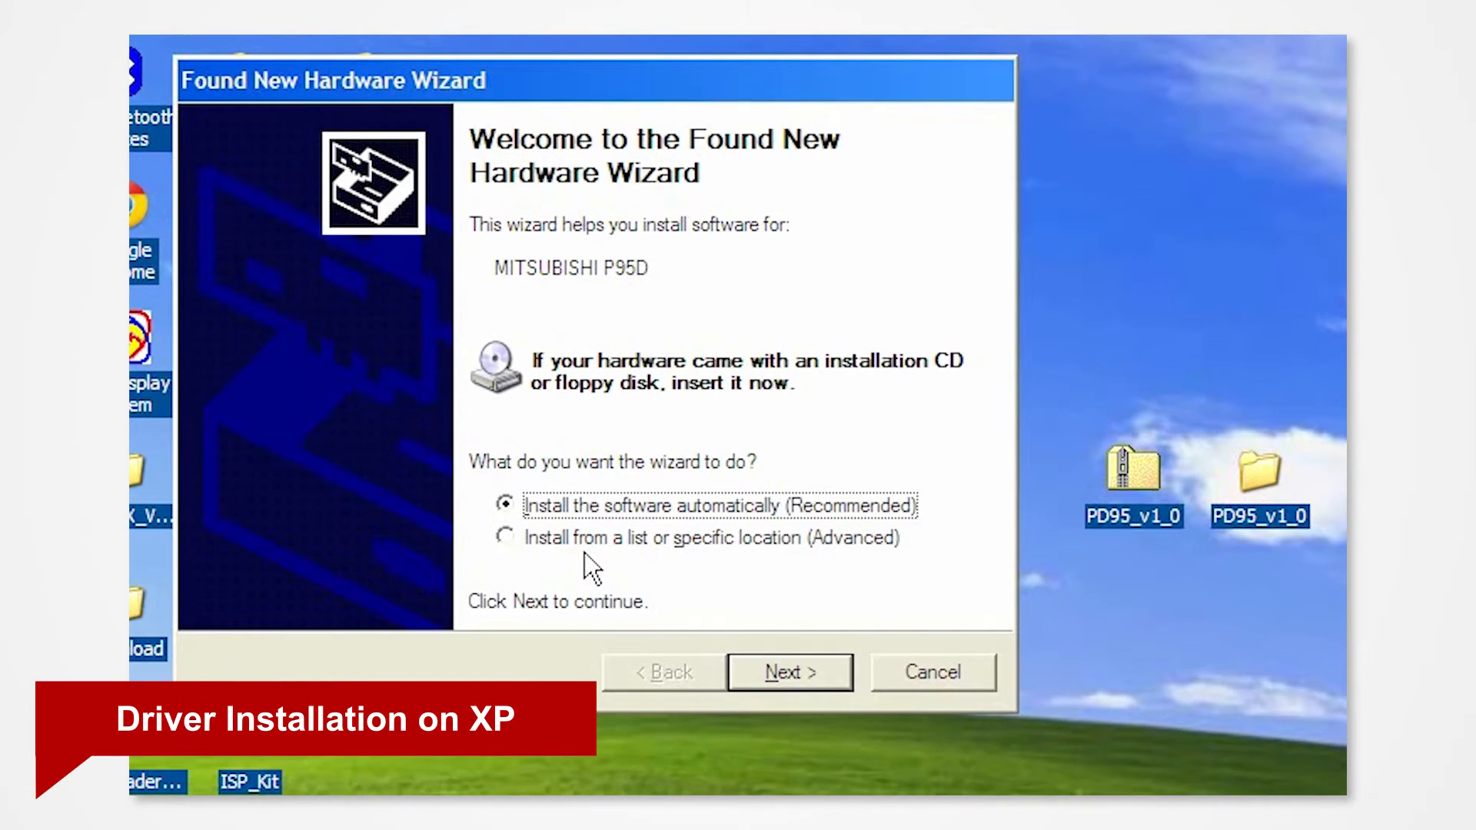
Install from a specific location and browse to the Pd95 subfolder as the driver search path
left_click(509, 538)
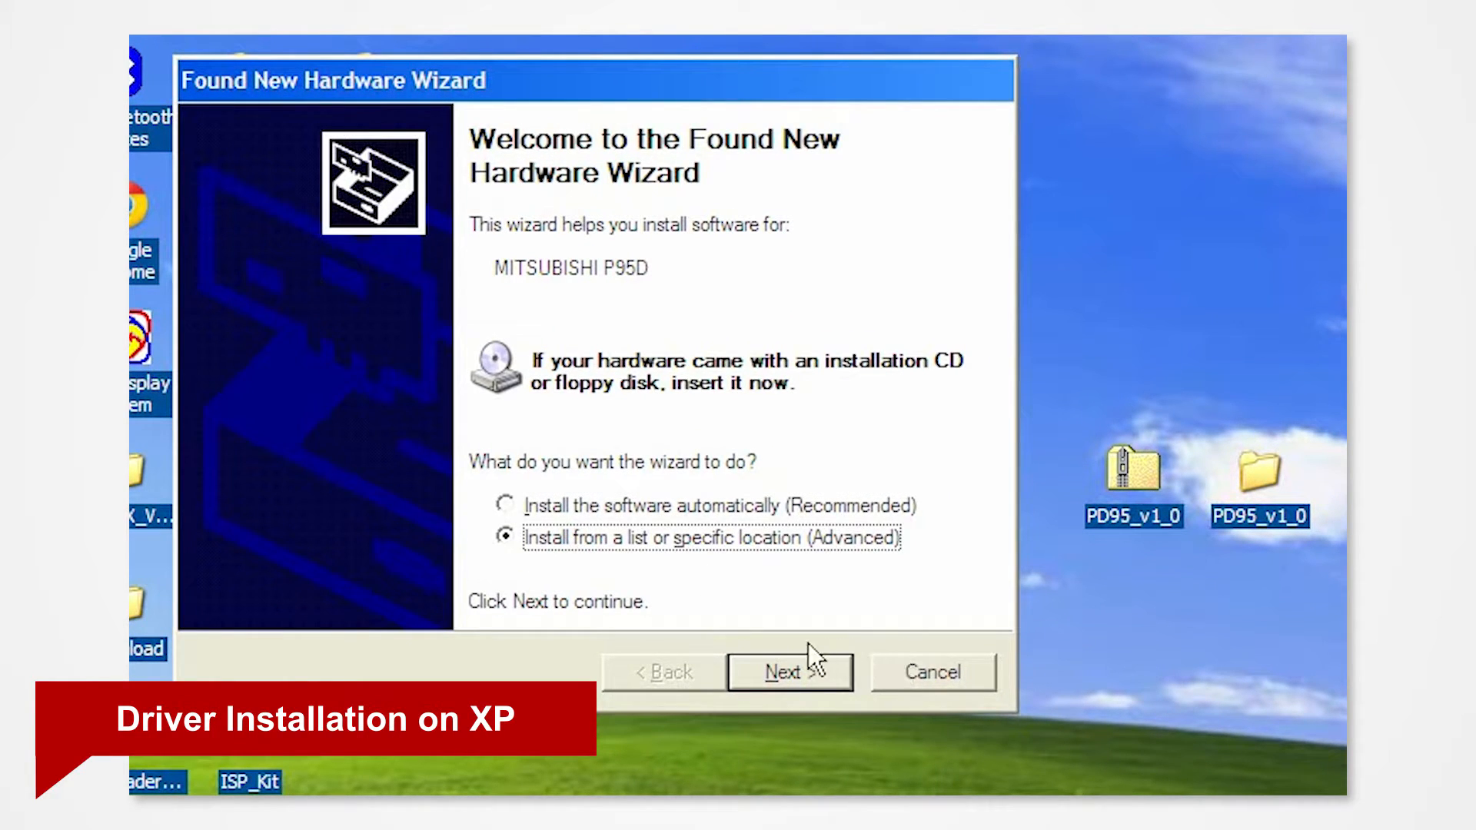
left_click(788, 672)
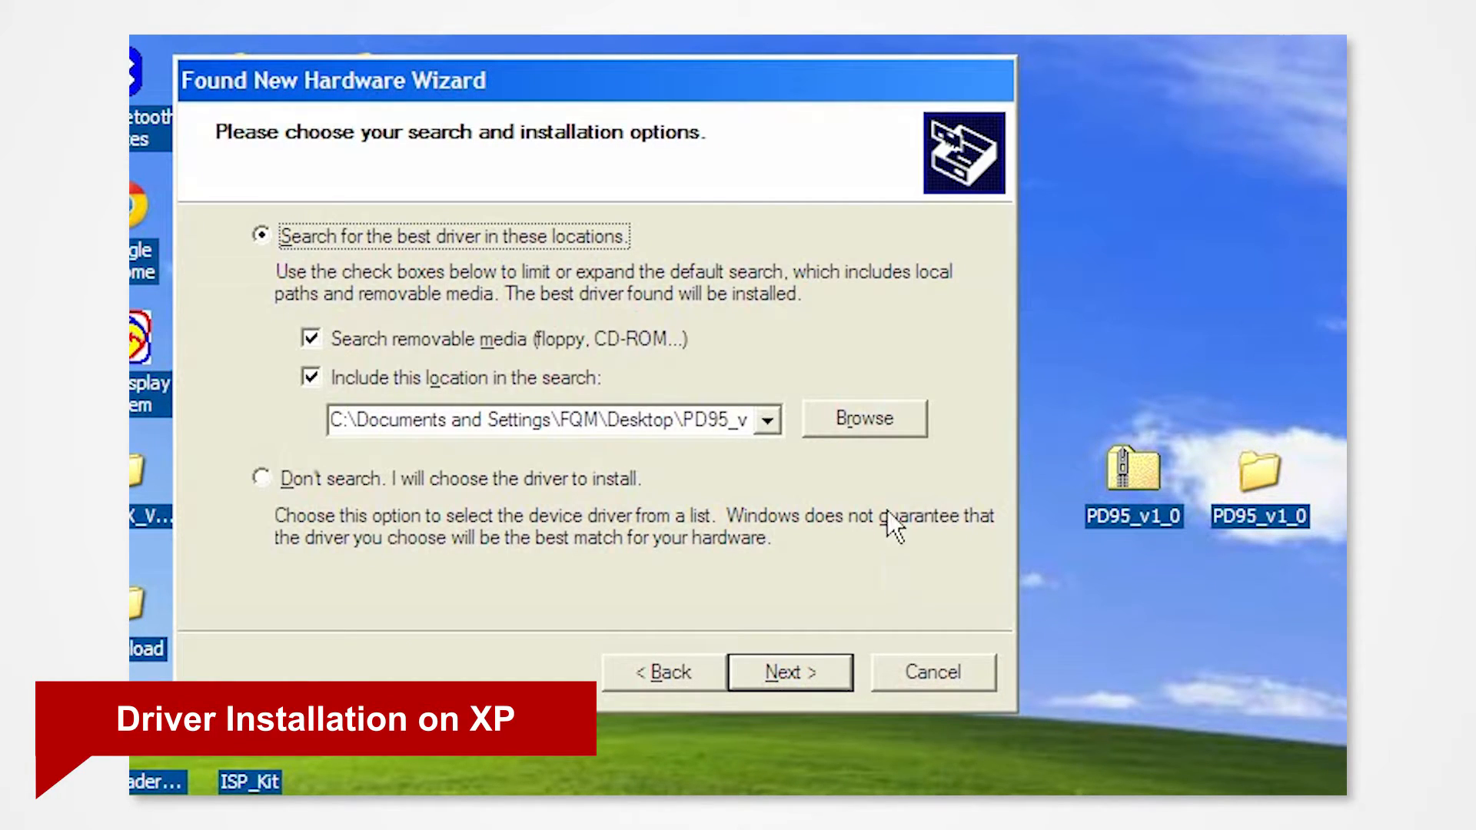
left_click(863, 418)
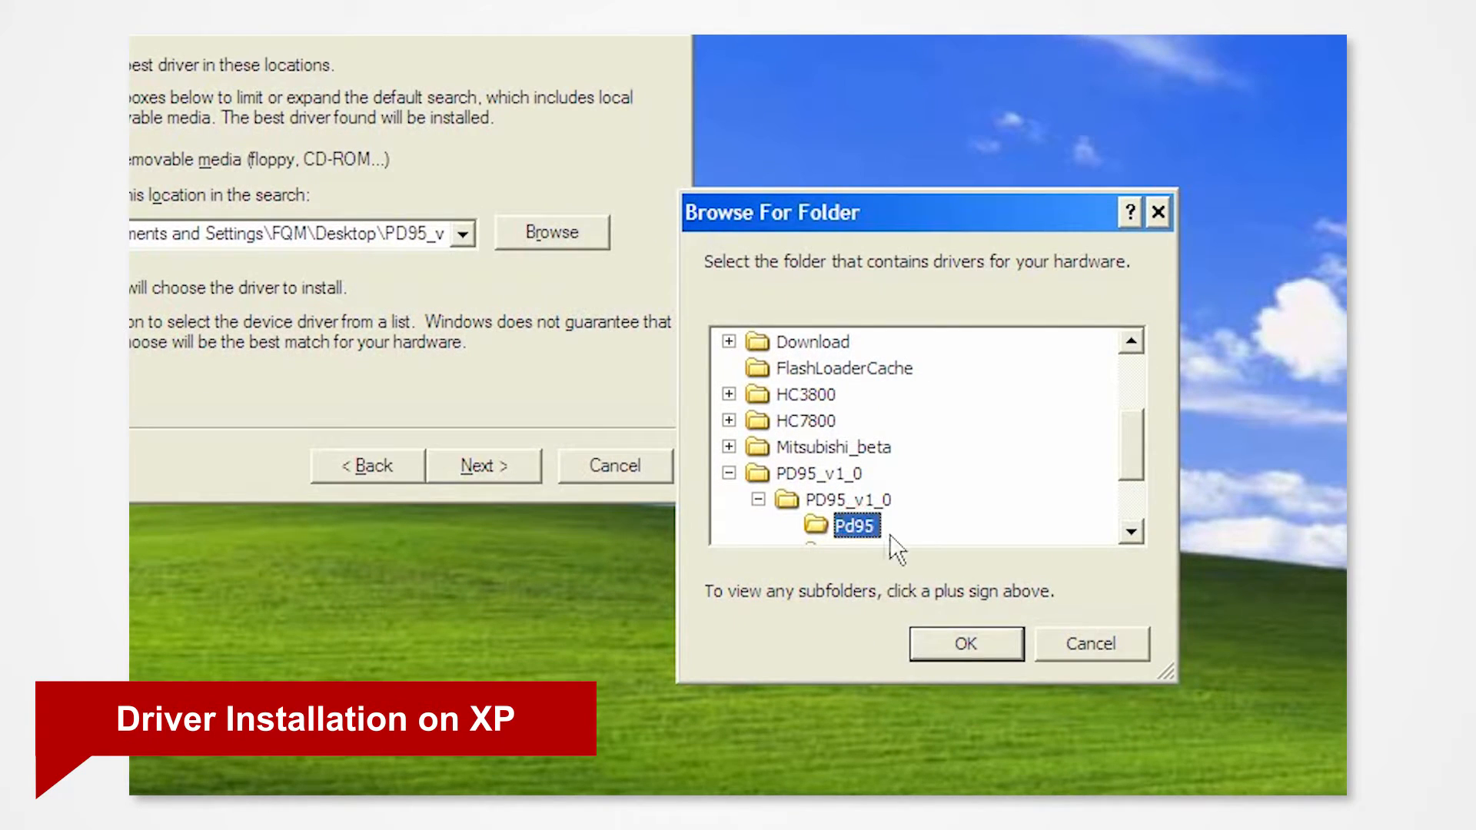
mouse_move(1050, 629)
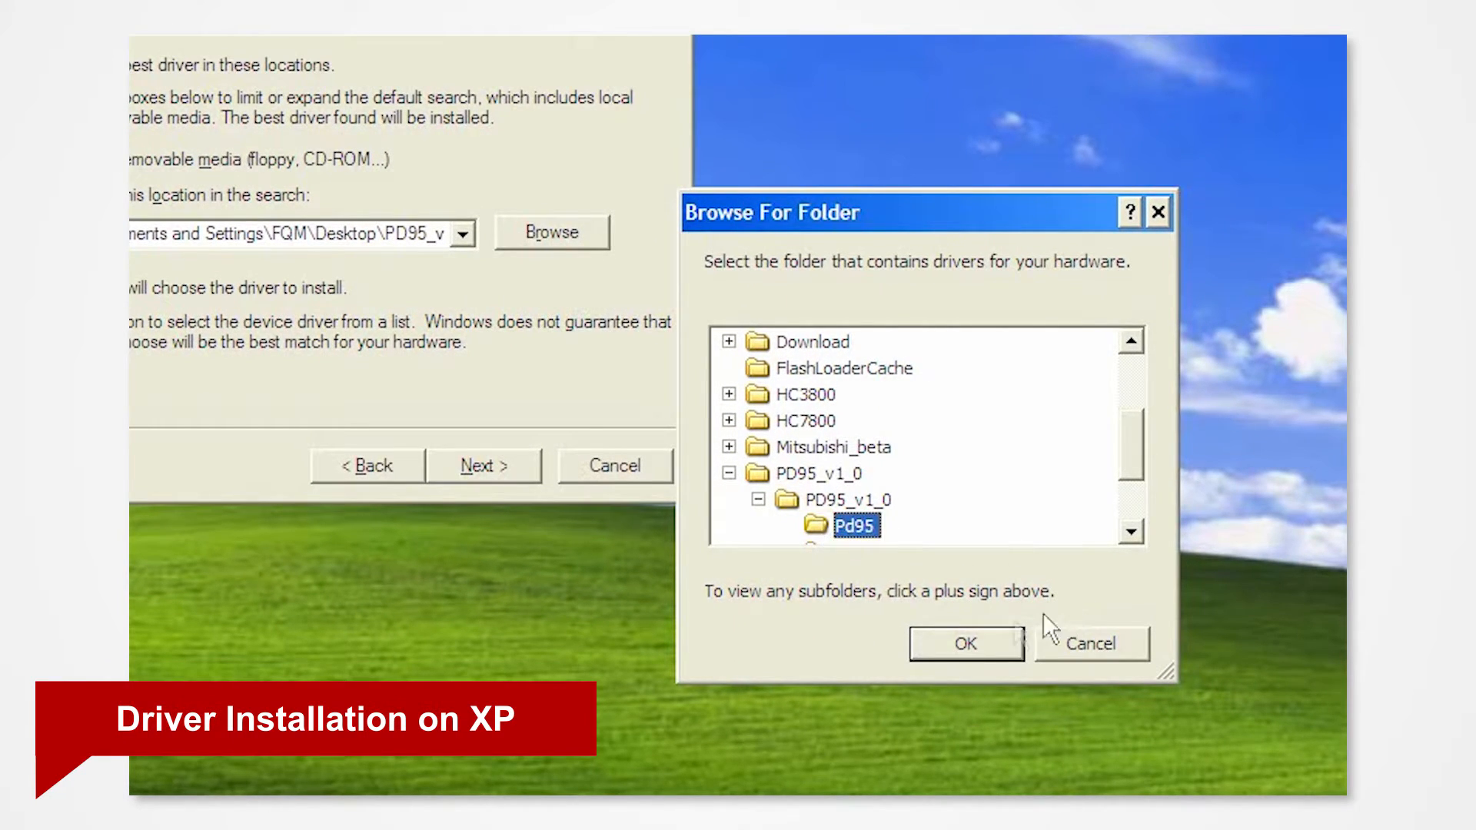
left_click(964, 643)
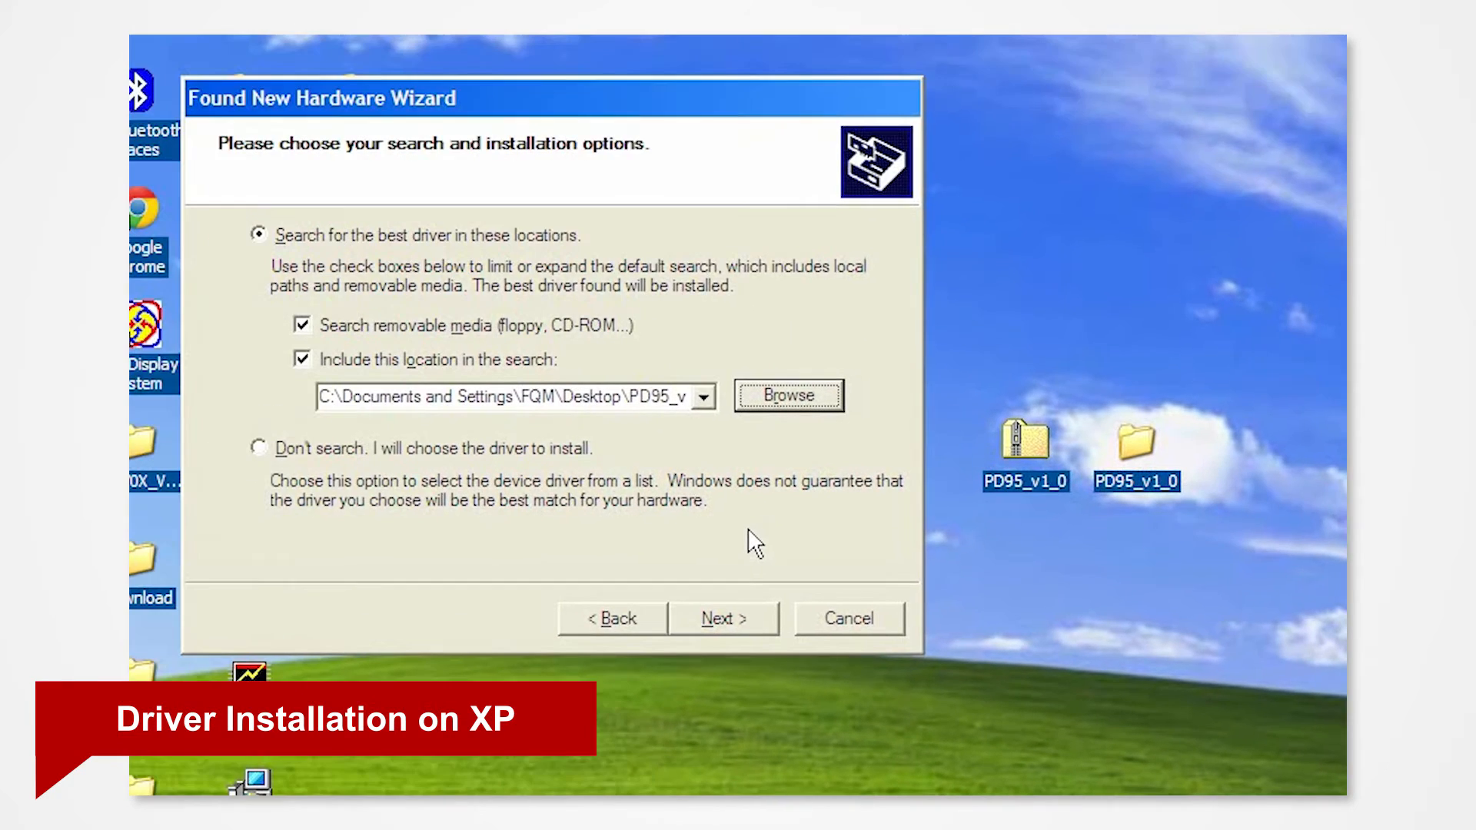
Install the MITSUBISHI P95D driver, choosing Continue Anyway on the warning, and finish the wizard
left_click(723, 618)
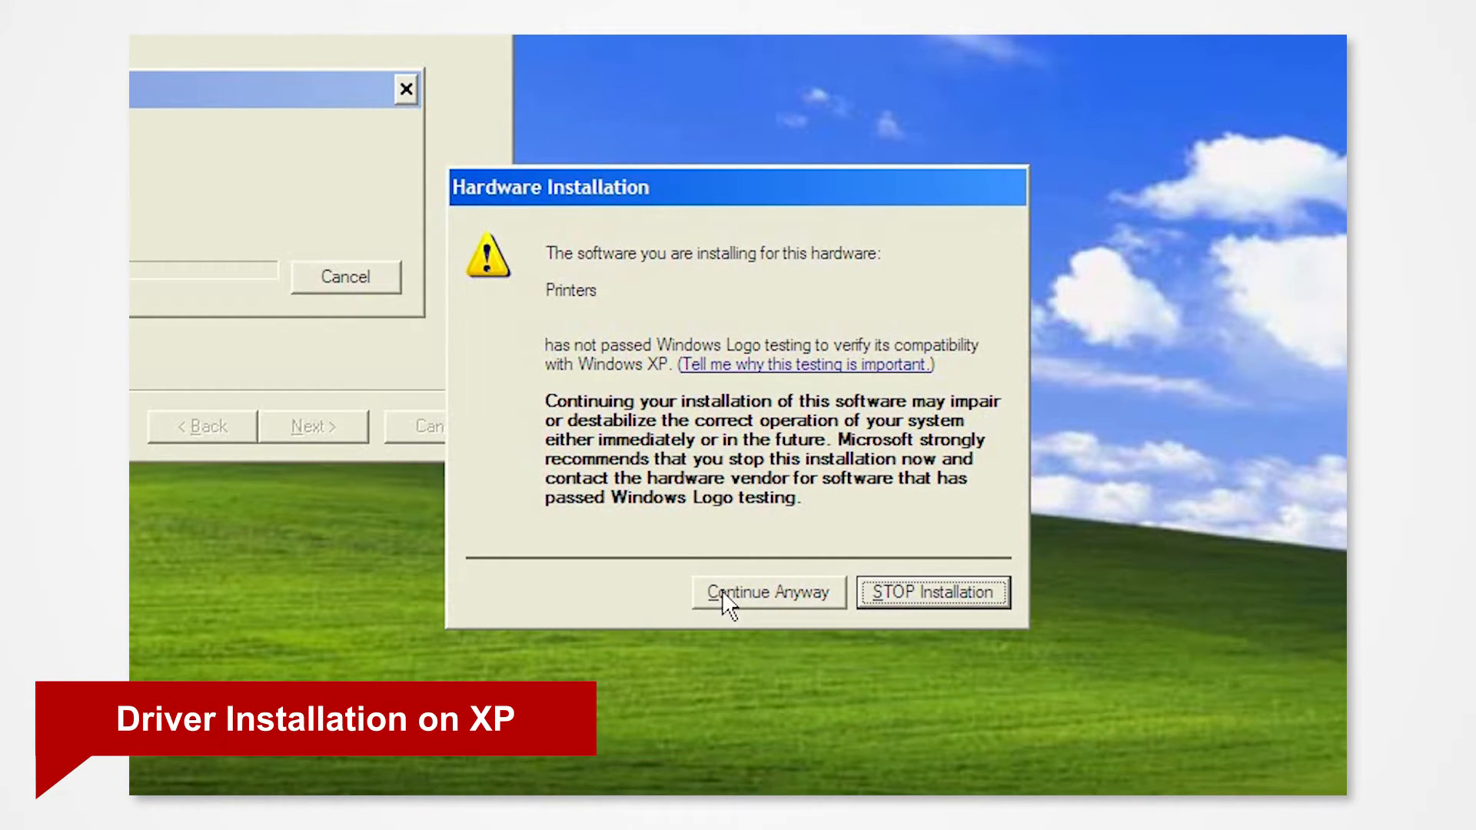
left_click(767, 592)
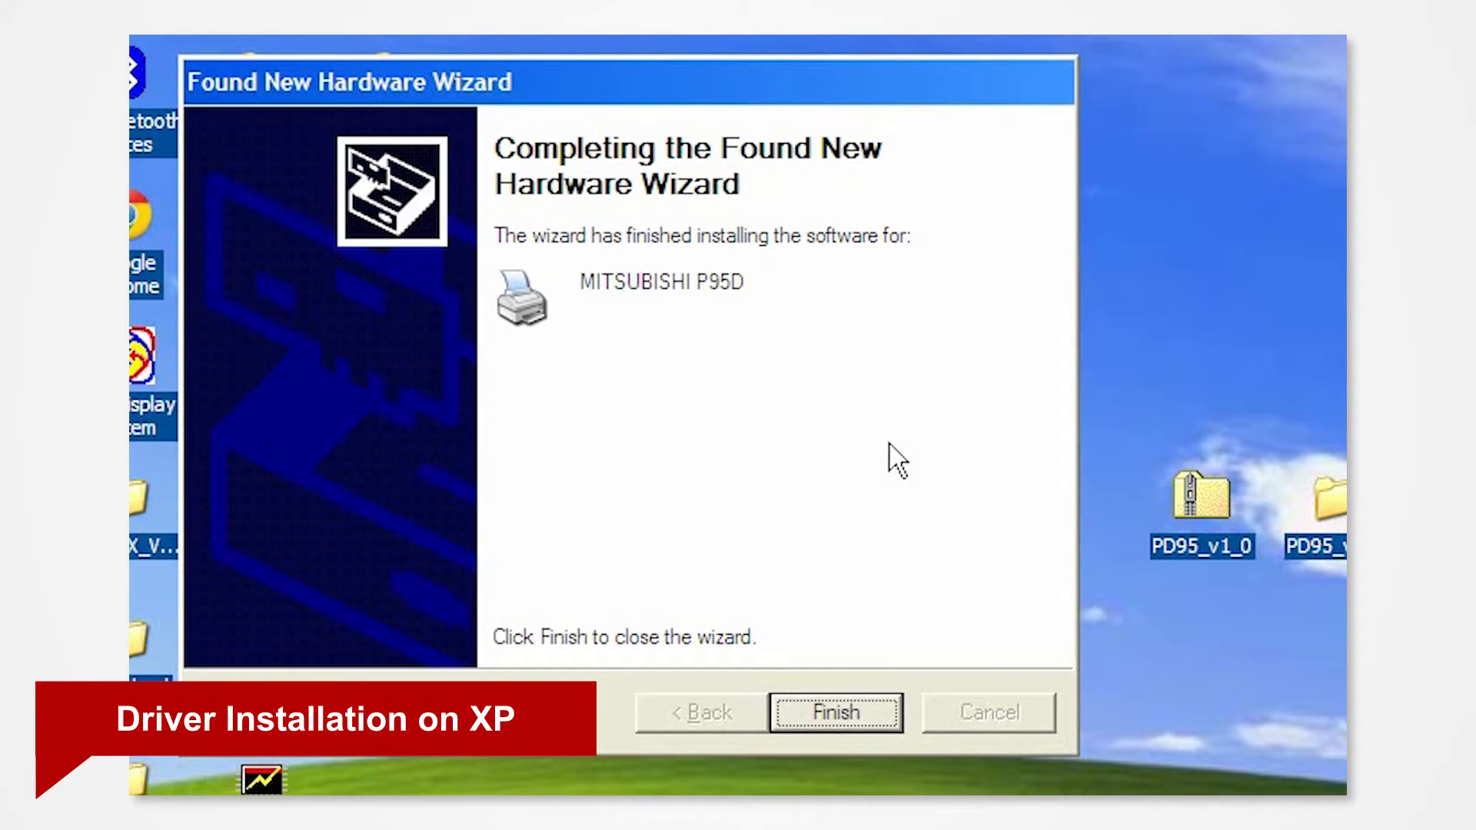
left_click(832, 712)
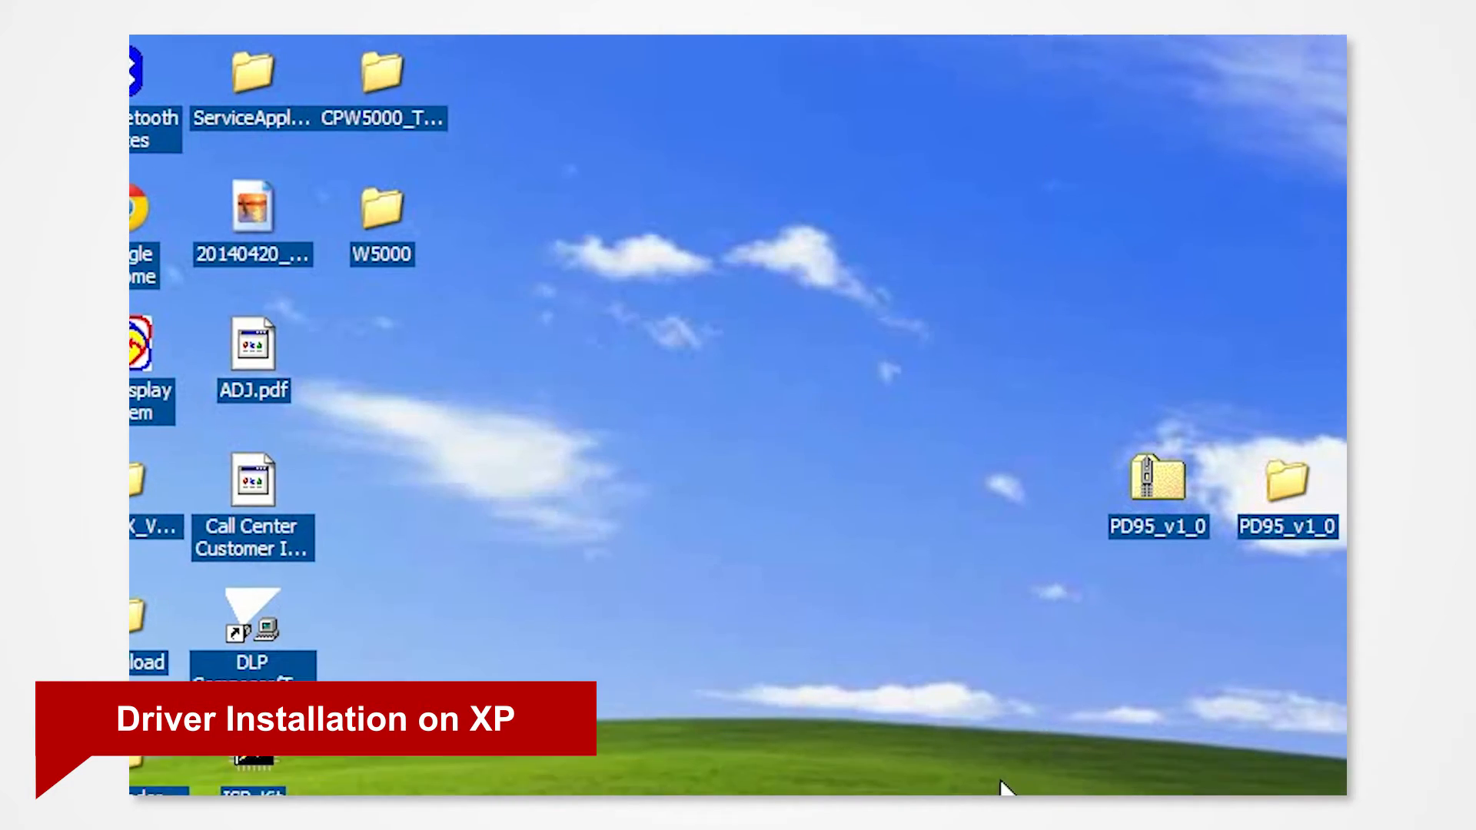